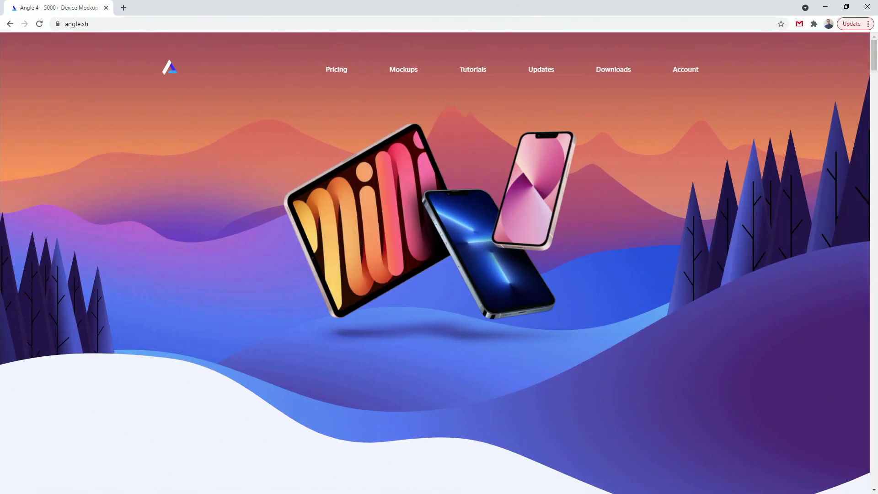
Scroll down the Angle site to reach the compositions gallery section
{"action": "left_click", "coordinate": [76, 24]}
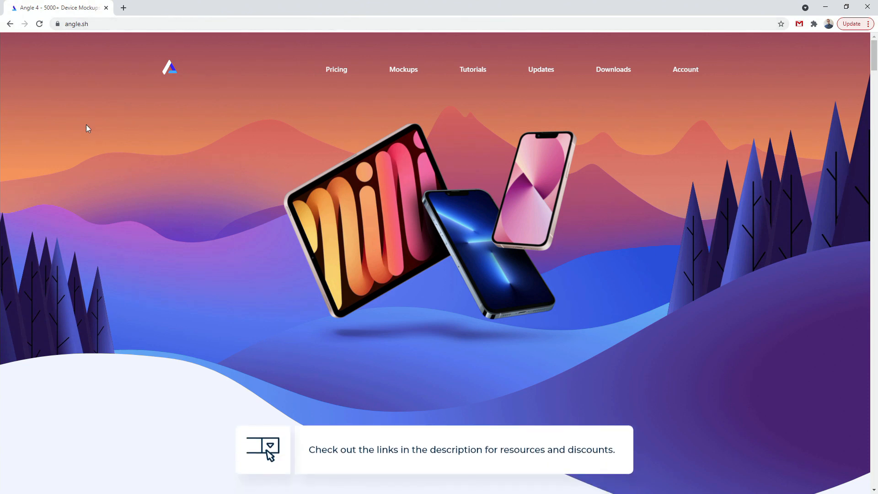
{"action": "scroll", "scroll_direction": "down", "scroll_amount": 3}
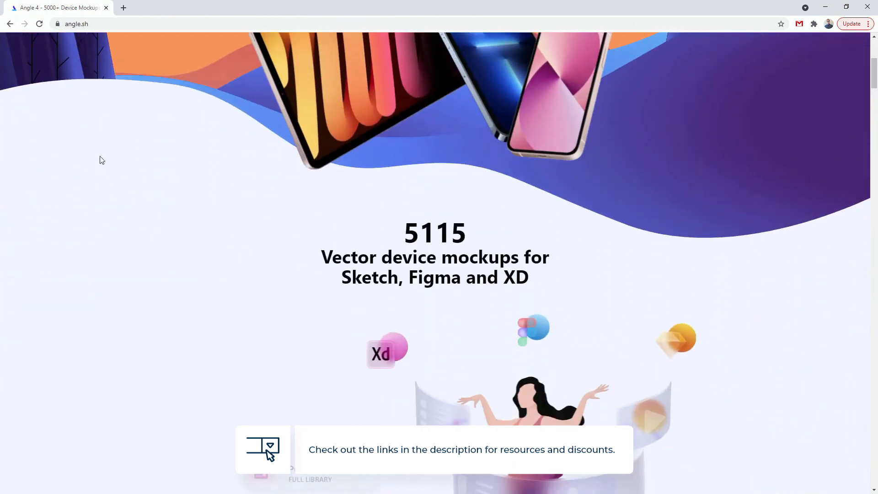
{"action": "scroll", "scroll_direction": "down", "scroll_amount": 3}
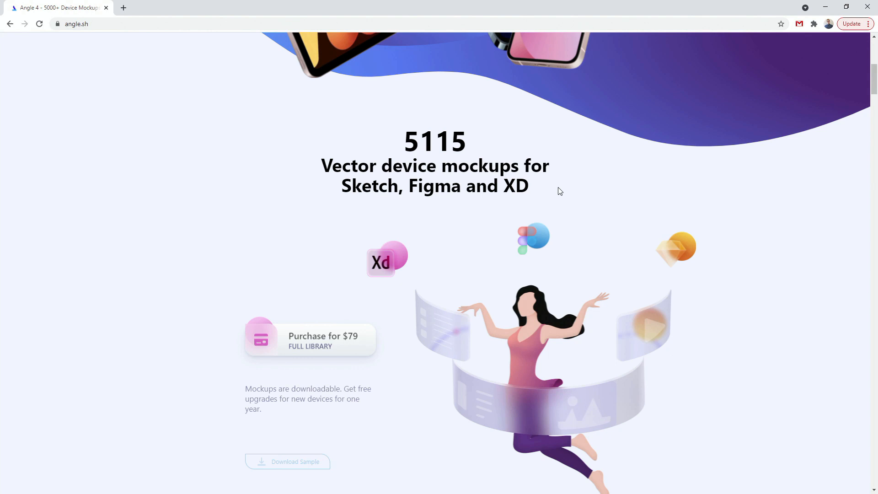
{"action": "scroll", "scroll_direction": "down", "scroll_amount": 3}
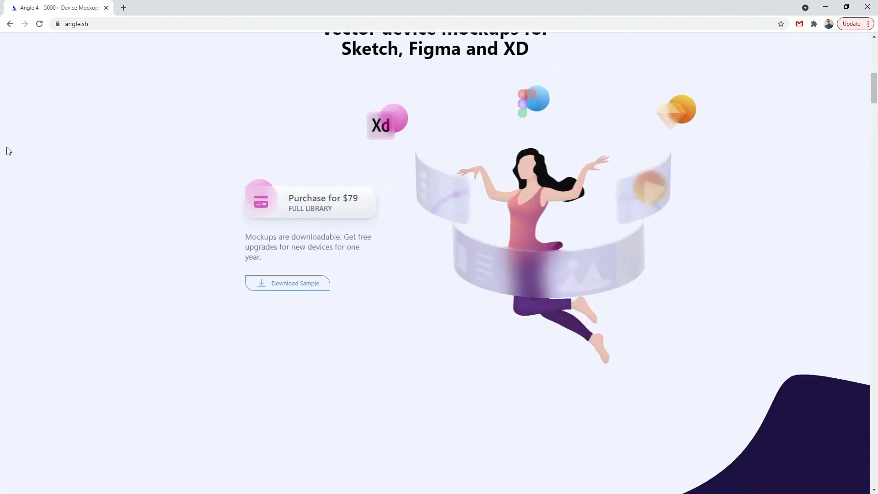
{"action": "mouse_move", "coordinate": [335, 210]}
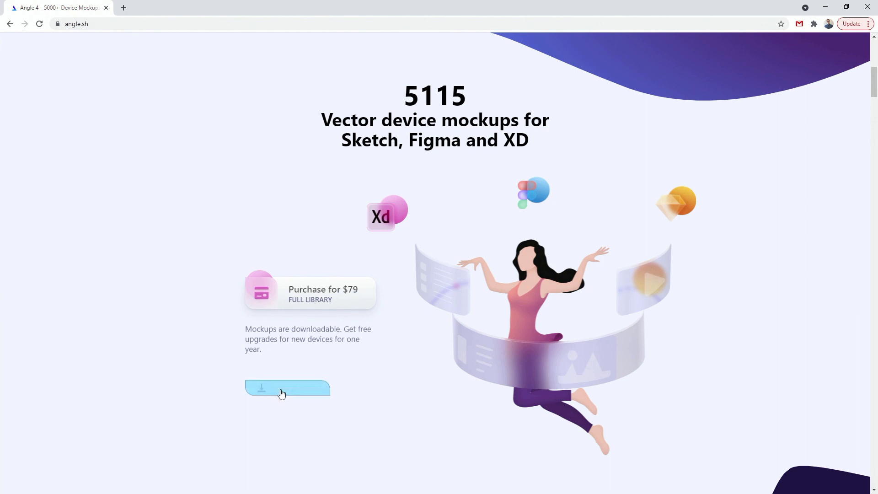
{"action": "scroll", "scroll_direction": "down", "scroll_amount": 3}
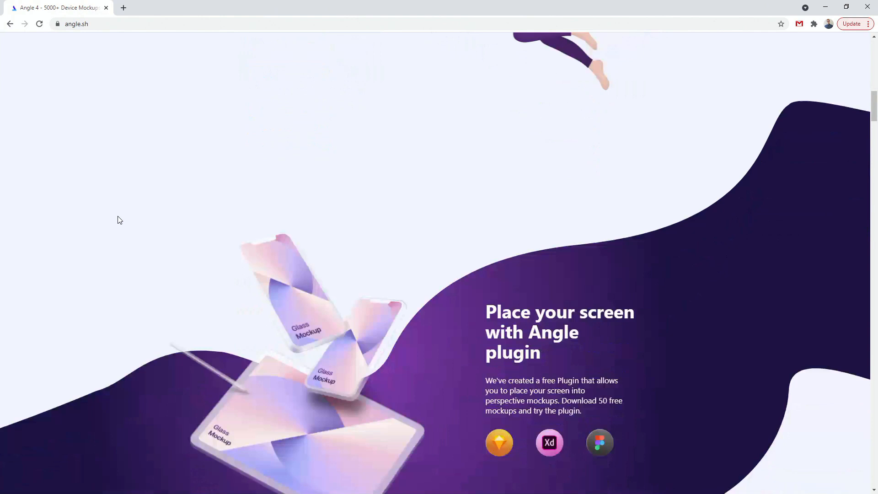
{"action": "scroll", "scroll_direction": "down", "scroll_amount": 3}
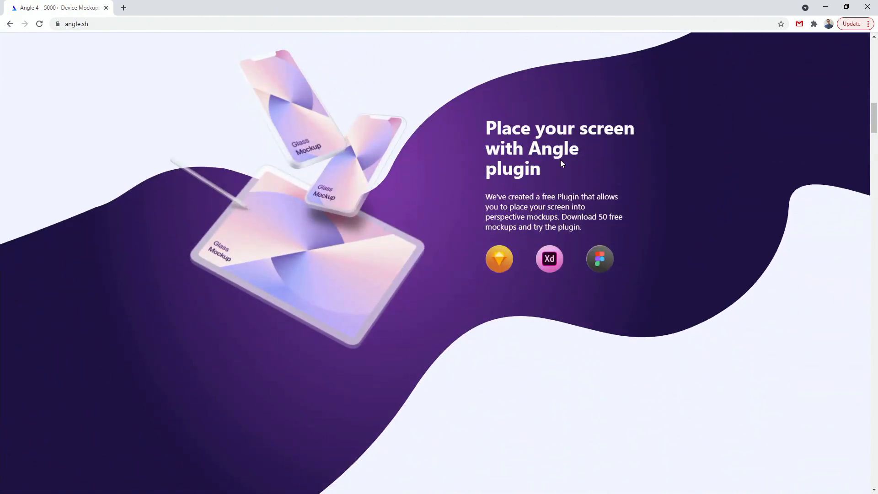
{"action": "mouse_move", "coordinate": [500, 258]}
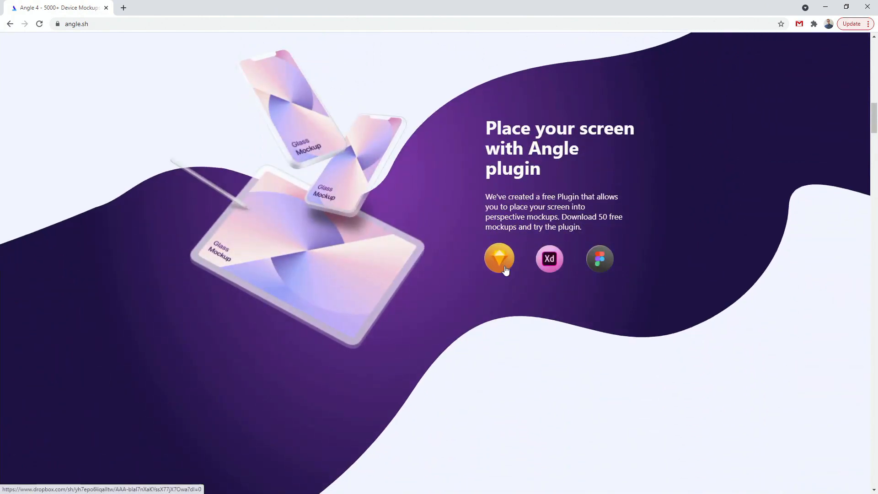
{"action": "scroll", "scroll_direction": "down", "scroll_amount": 3}
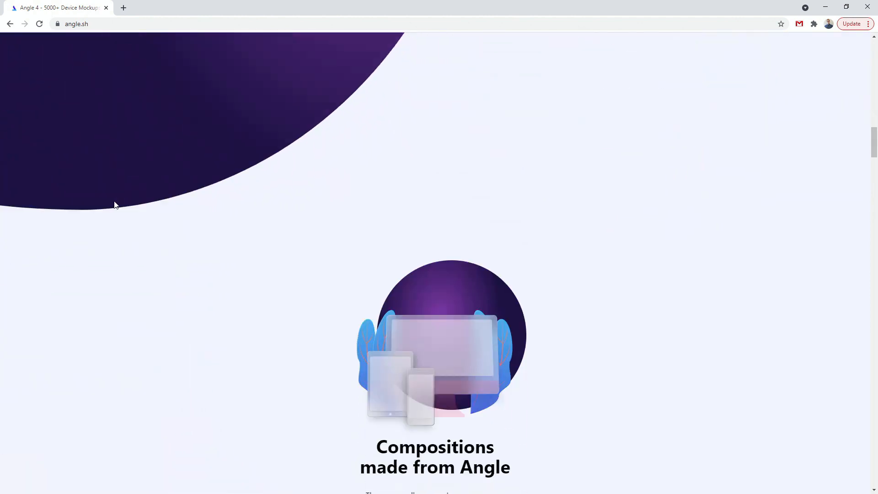
{"action": "scroll", "scroll_direction": "down", "scroll_amount": 3}
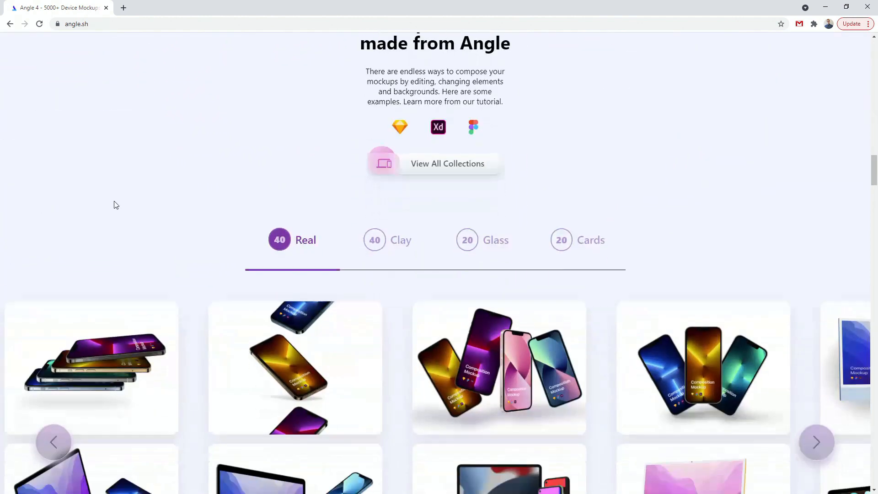
{"action": "scroll", "scroll_direction": "down", "scroll_amount": 3}
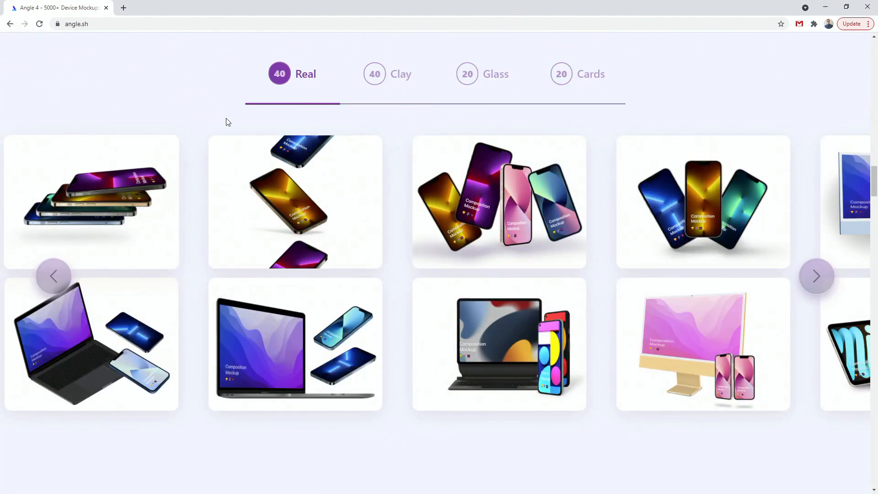
Switch the compositions gallery through Clay and Glass to the Cards examples
{"action": "left_click", "coordinate": [387, 73]}
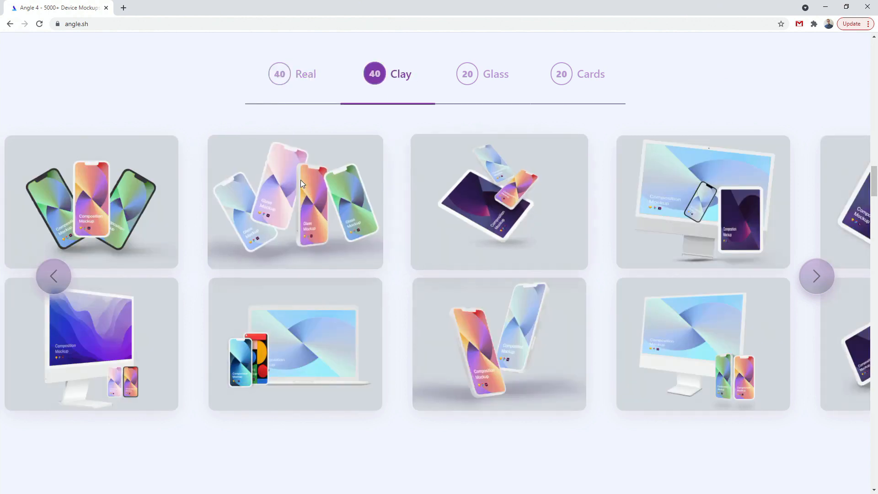
{"action": "left_click", "coordinate": [495, 73]}
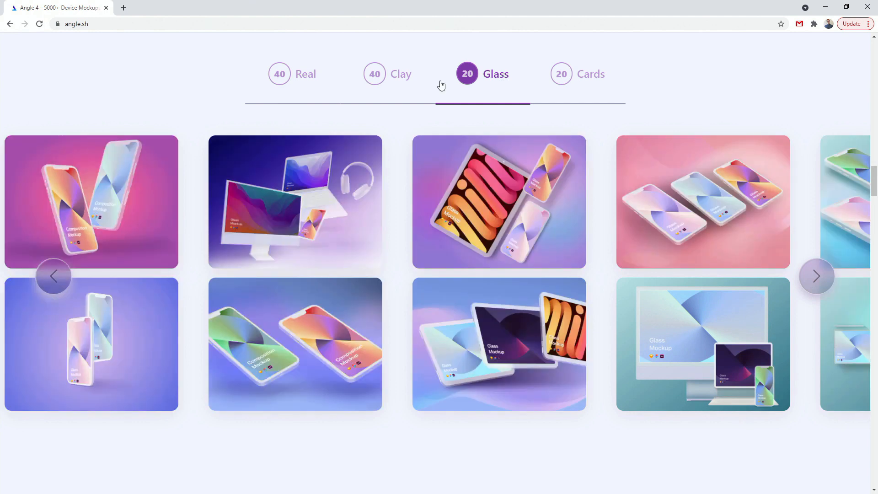
{"action": "mouse_move", "coordinate": [175, 181]}
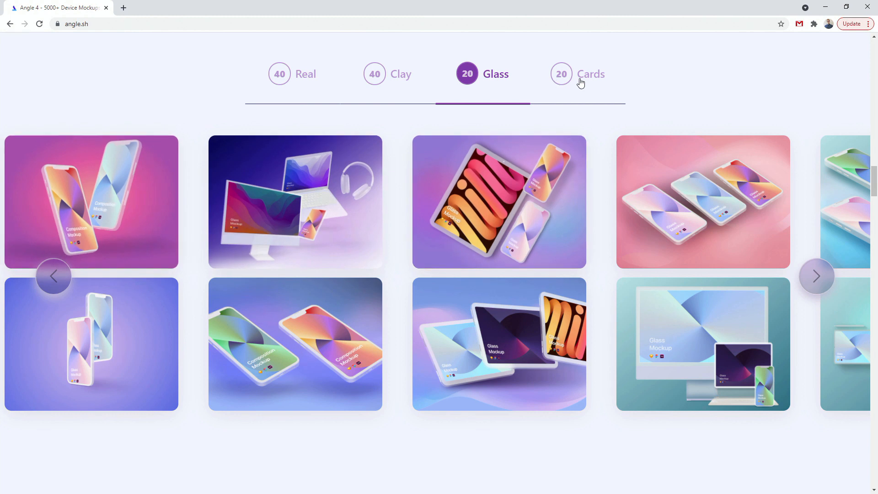
{"action": "left_click", "coordinate": [578, 73]}
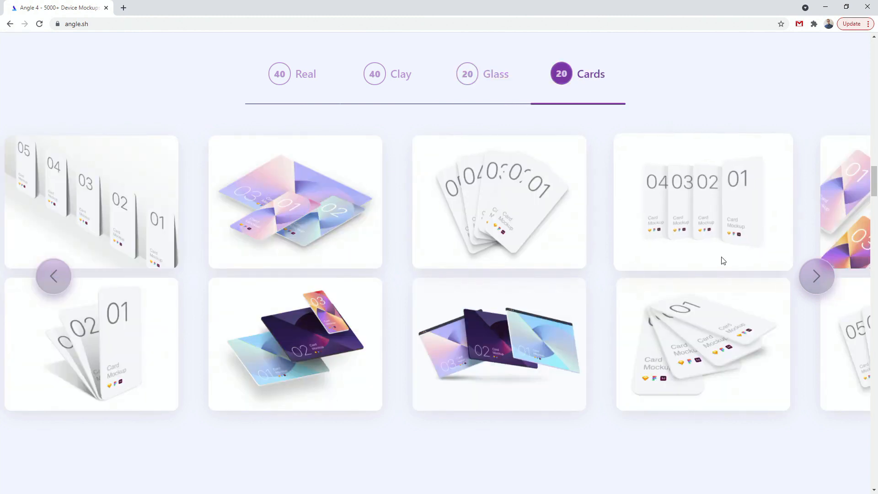
Step through the card composition carousel and cycle back to its first examples
{"action": "left_click", "coordinate": [817, 276]}
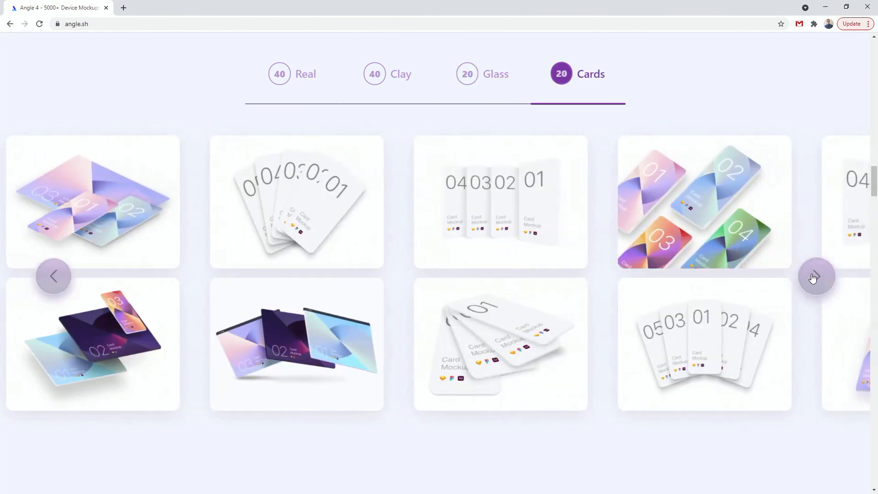
{"action": "left_click", "coordinate": [817, 276]}
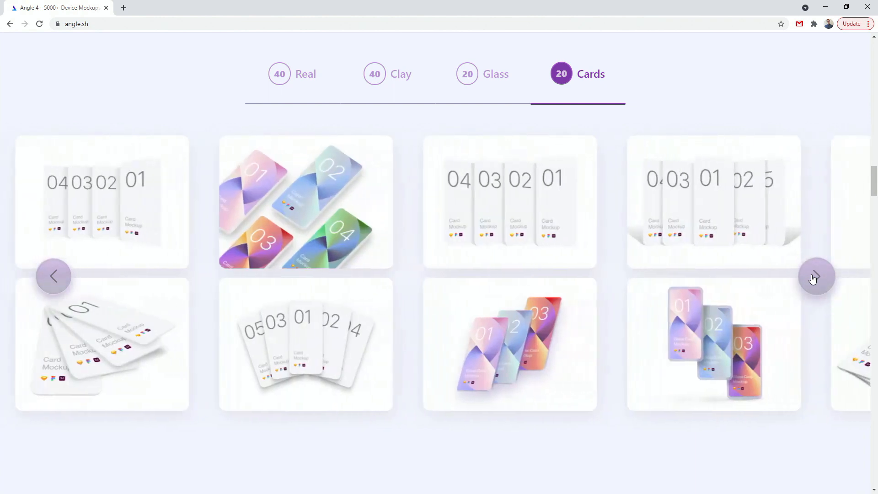
{"action": "left_click", "coordinate": [817, 276]}
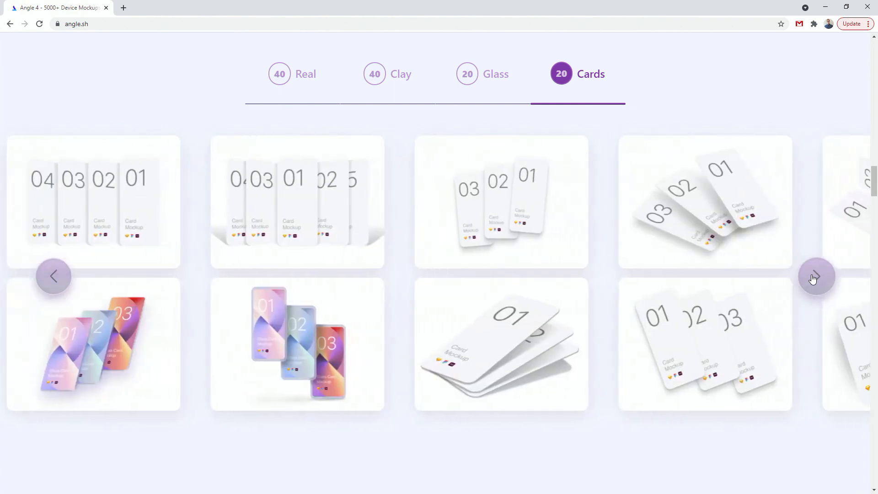
{"action": "left_click", "coordinate": [817, 276]}
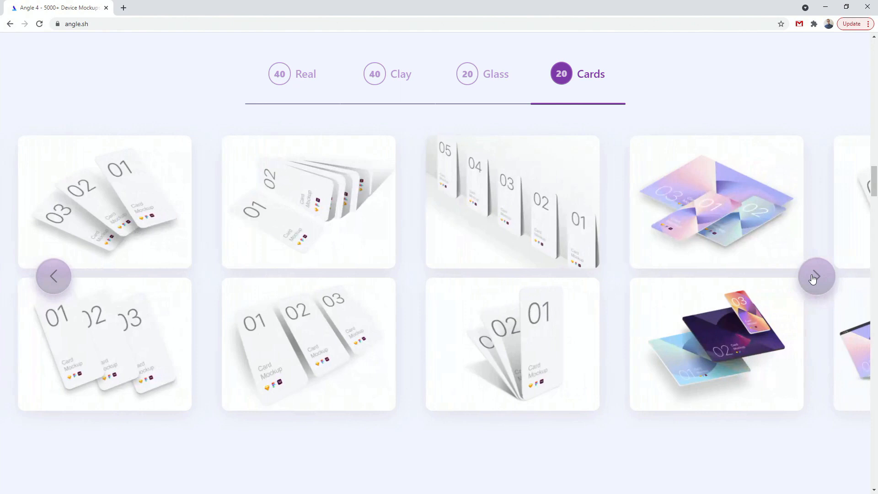
{"action": "left_click", "coordinate": [816, 276]}
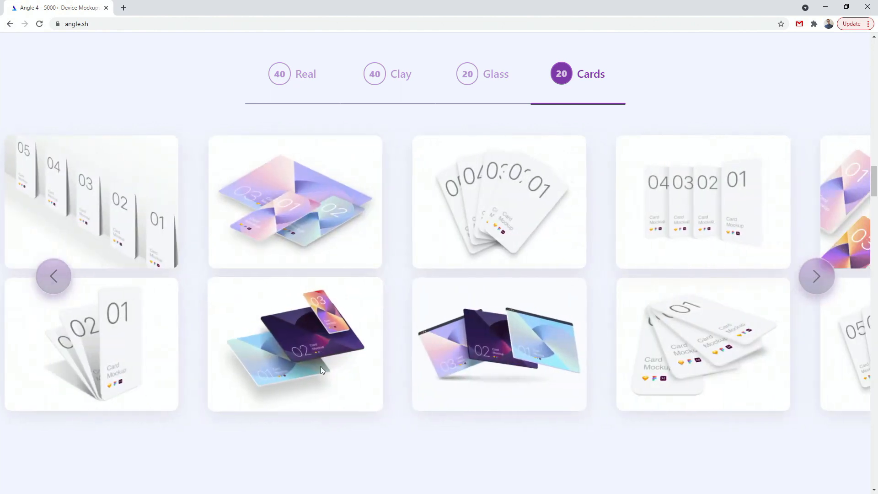
{"action": "left_click", "coordinate": [816, 276]}
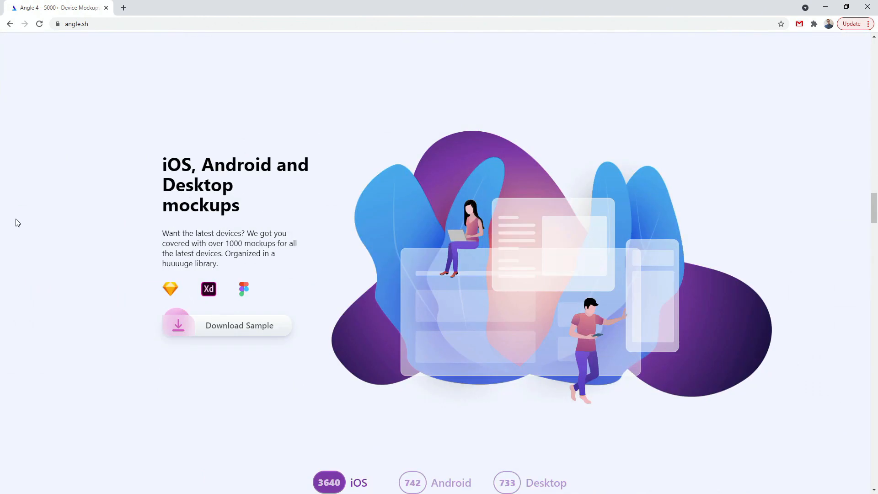
Reach the device mockups section and show the Android, then Desktop mockups
{"action": "scroll", "scroll_direction": "down", "scroll_amount": 3}
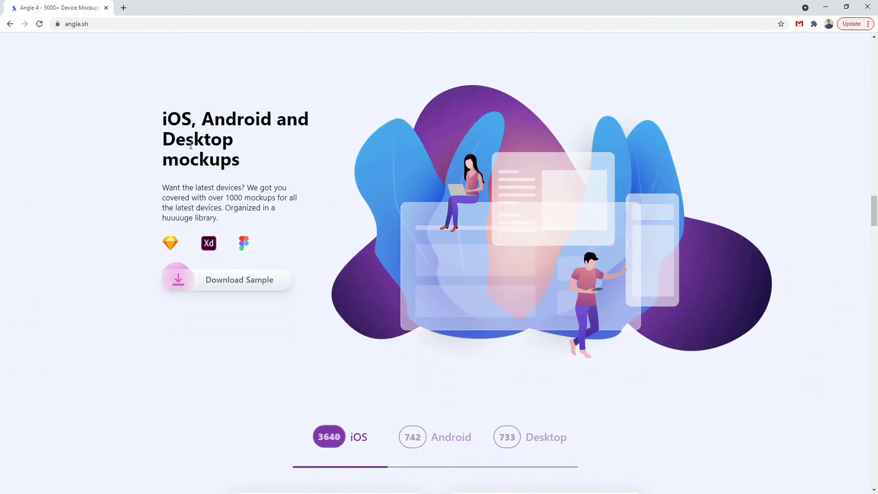
{"action": "scroll", "scroll_direction": "down", "scroll_amount": 3}
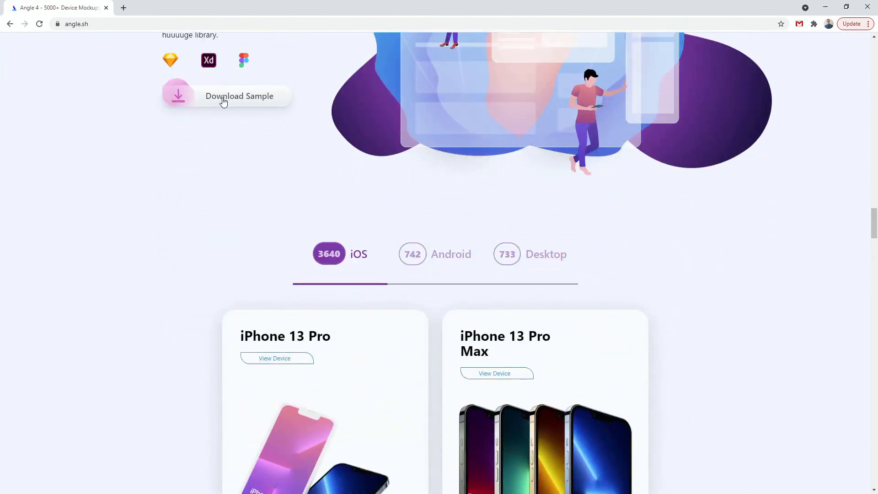
{"action": "scroll", "scroll_direction": "down", "scroll_amount": 3}
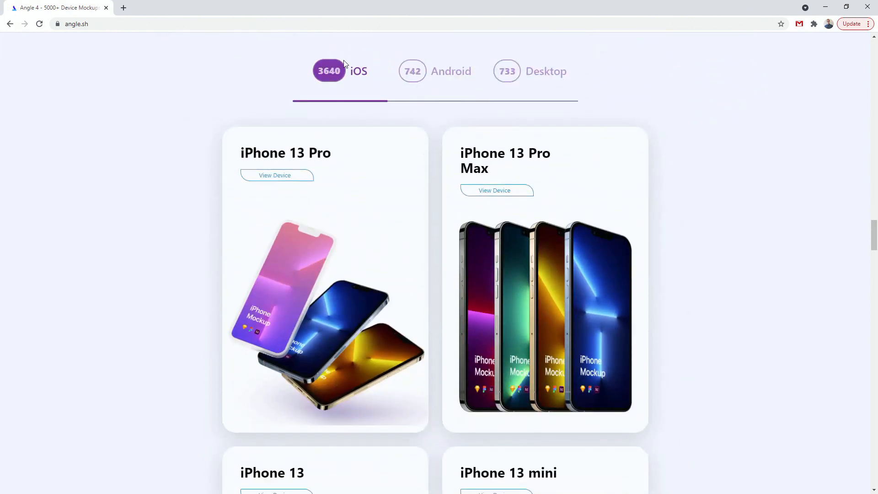
{"action": "left_click", "coordinate": [435, 72]}
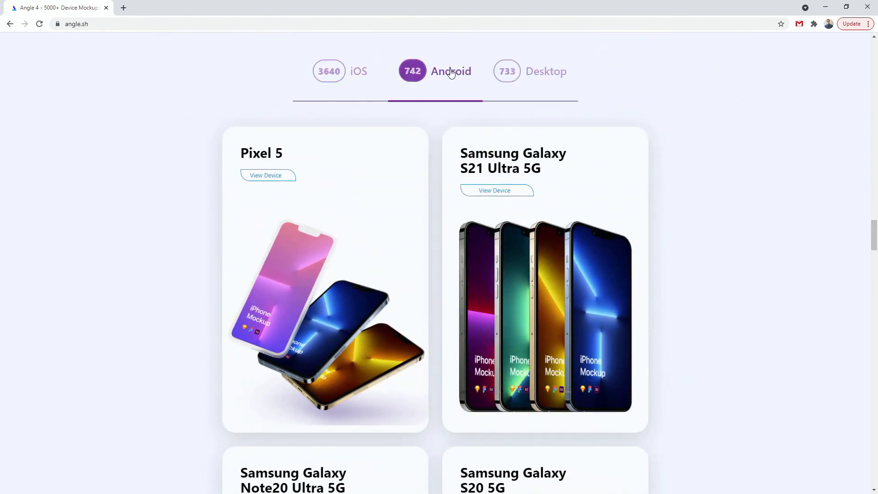
{"action": "left_click", "coordinate": [546, 71]}
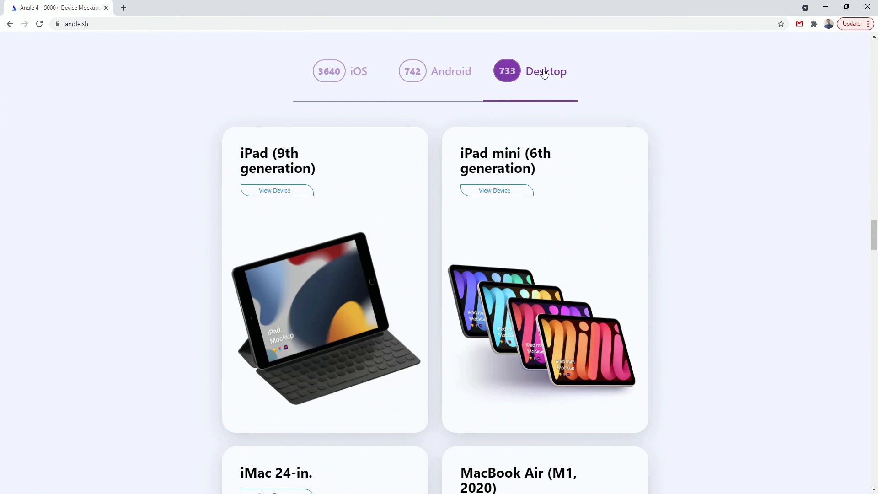
Scroll past the wallpapers and client logos to the Free, Full Library and Lifetime plans
{"action": "scroll", "scroll_direction": "down", "scroll_amount": 3}
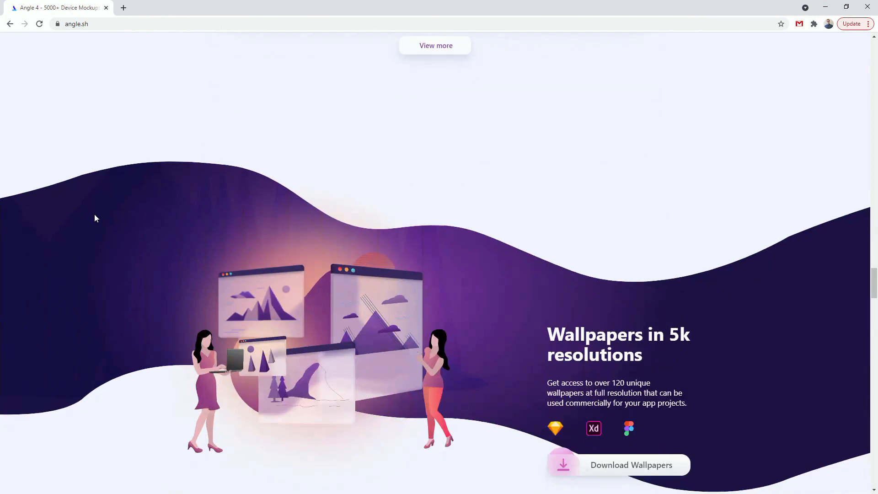
{"action": "scroll", "scroll_direction": "down", "scroll_amount": 3}
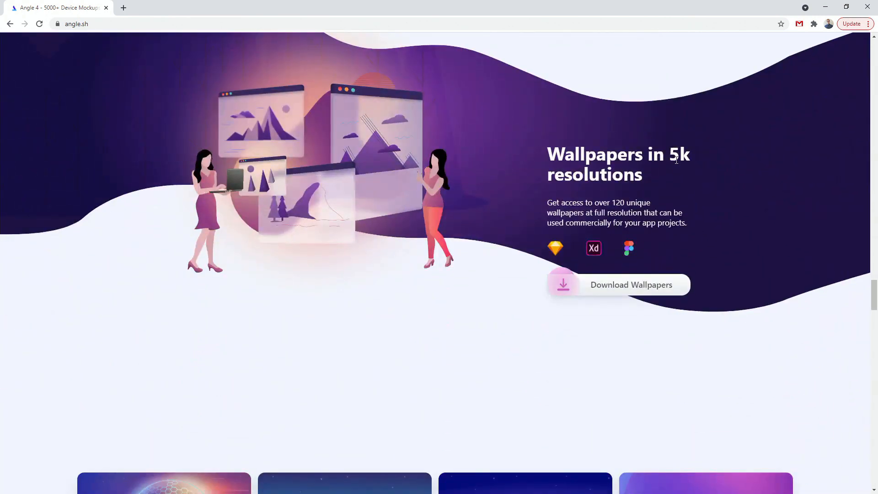
{"action": "scroll", "scroll_direction": "down", "scroll_amount": 3}
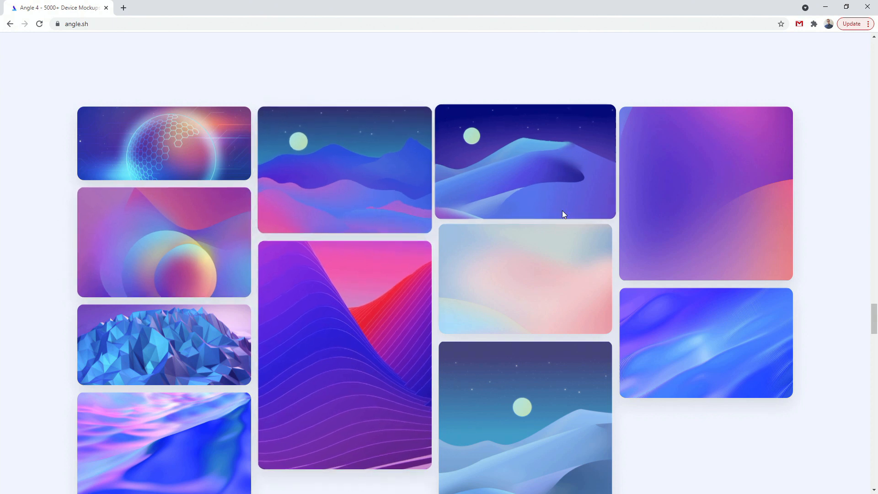
{"action": "scroll", "scroll_direction": "down", "scroll_amount": 3}
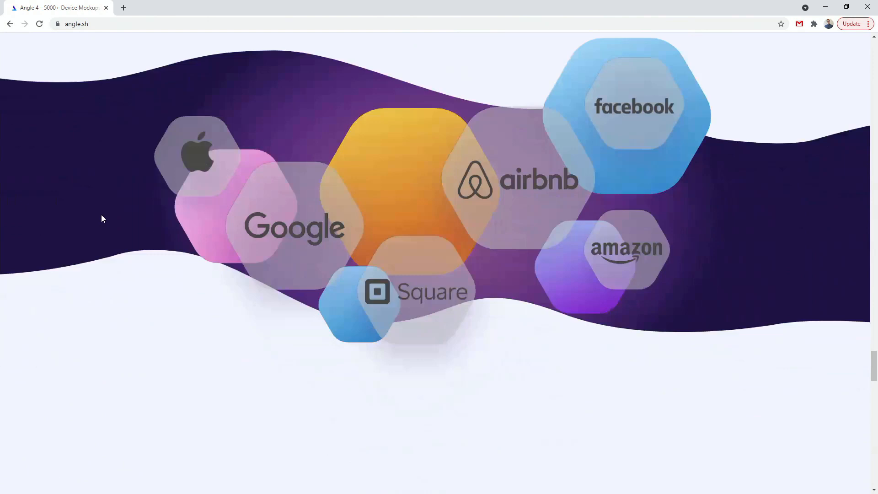
{"action": "scroll", "scroll_direction": "down", "scroll_amount": 3}
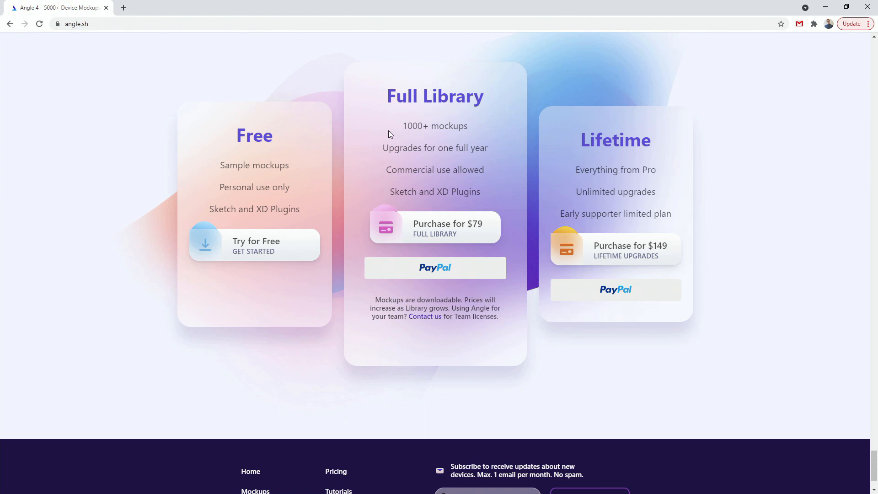
{"action": "mouse_move", "coordinate": [867, 8]}
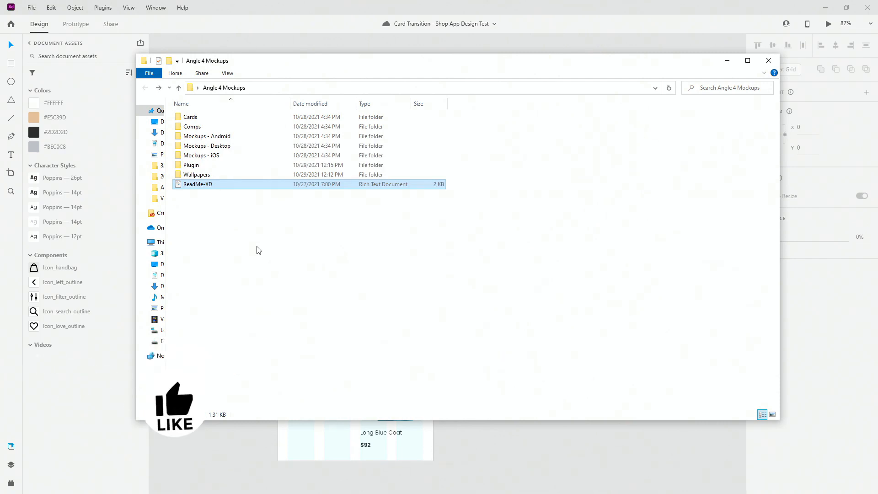
Open the ReadMe-XD document from the Angle 4 Mockups folder in WordPad
{"action": "left_click", "coordinate": [198, 184]}
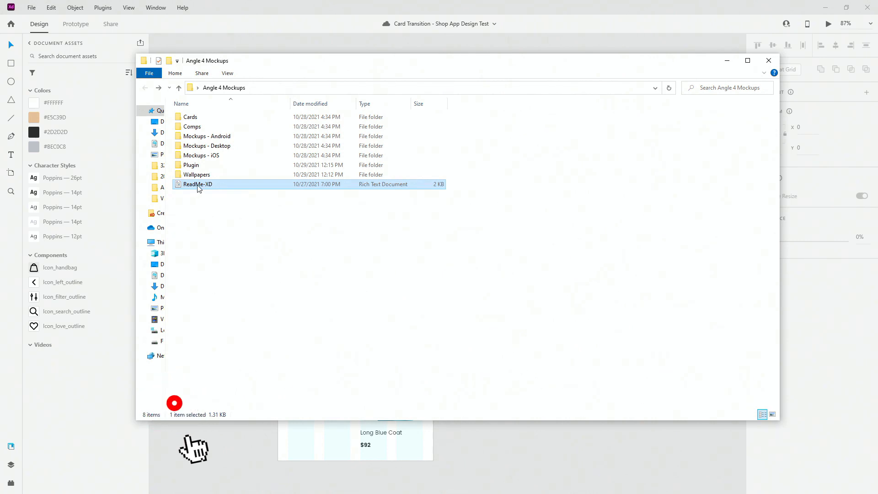
{"action": "double_click", "coordinate": [198, 184]}
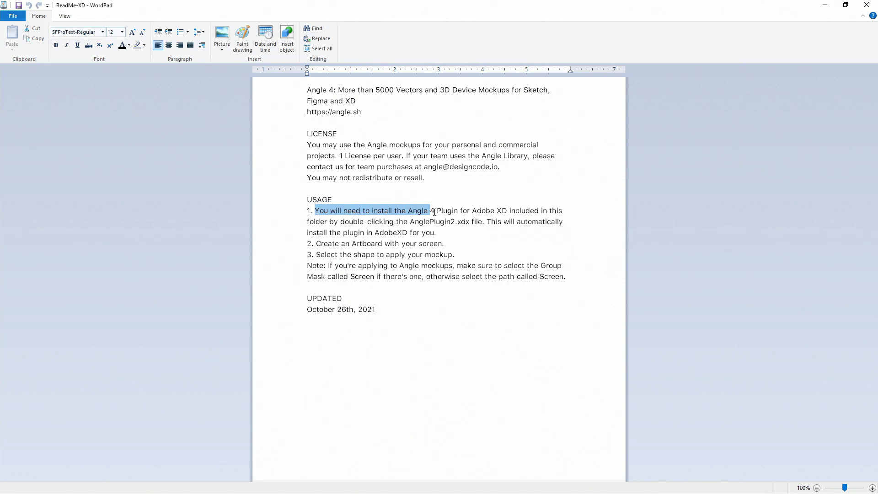
Highlight the readme's usage steps and the Screen mask note while reading them
{"action": "left_click_drag", "start_coordinate": [429, 210], "coordinate": [483, 222]}
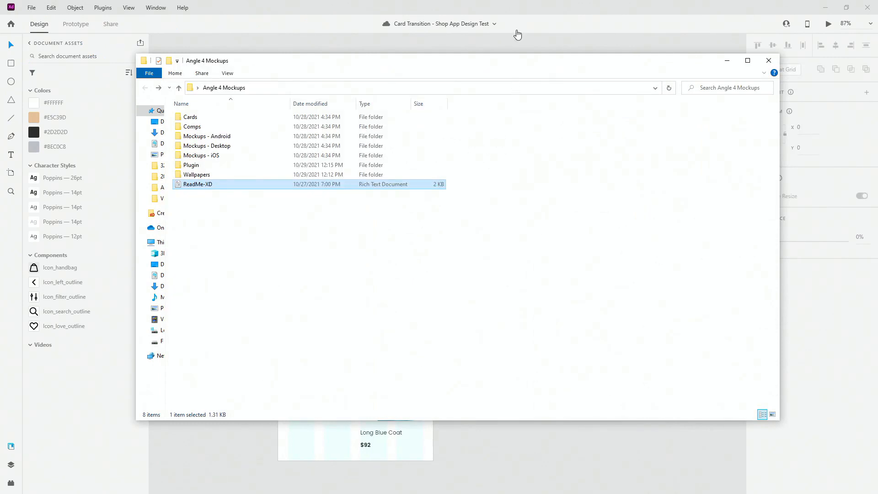
{"action": "double_click", "coordinate": [197, 184]}
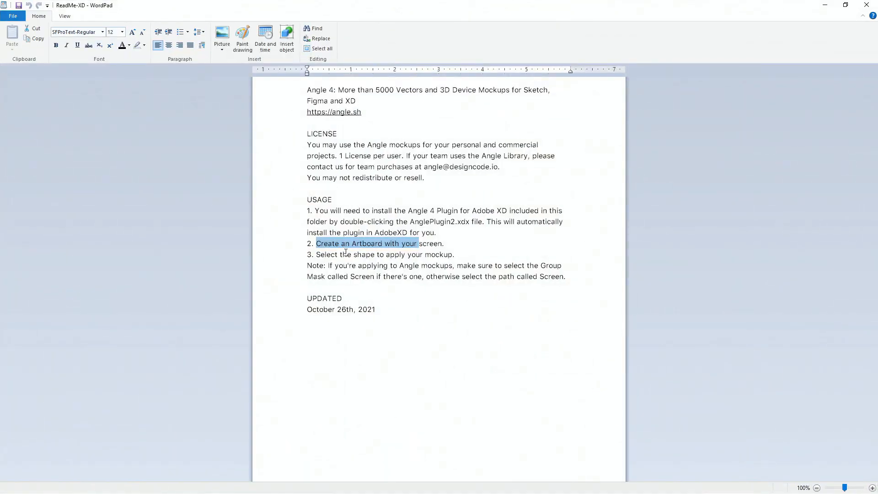
{"action": "left_click_drag", "start_coordinate": [355, 254], "coordinate": [453, 254]}
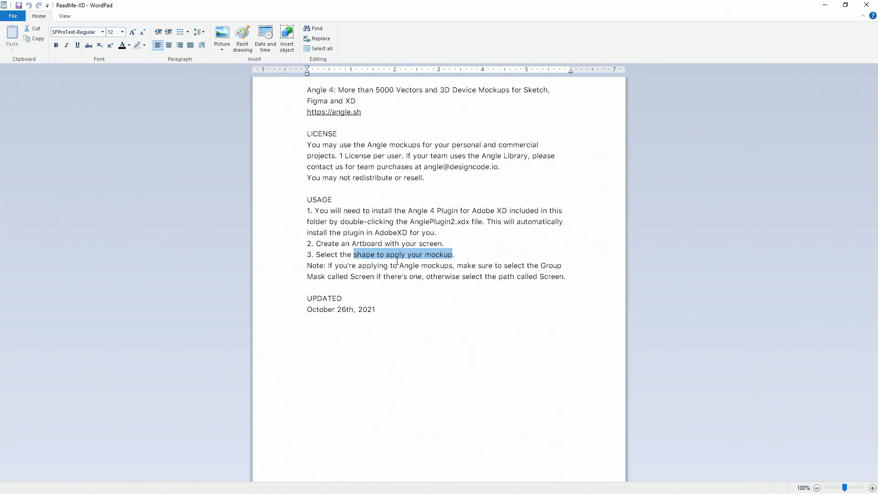
{"action": "mouse_move", "coordinate": [537, 266]}
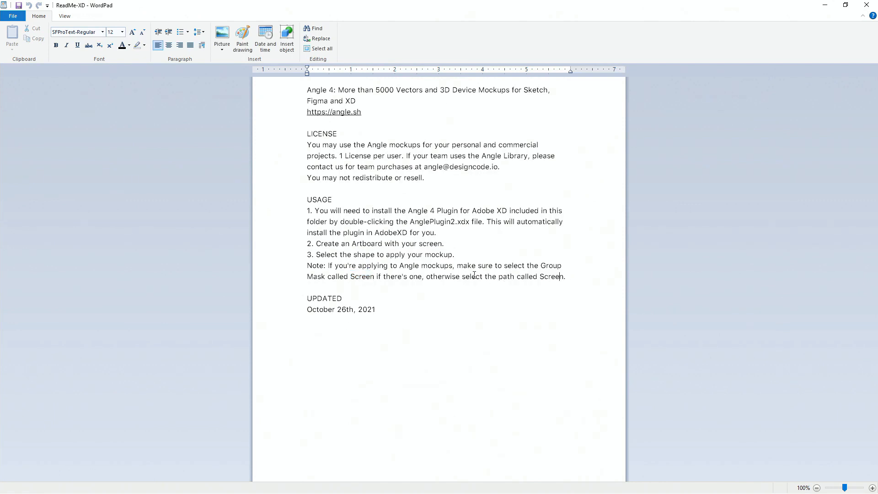
{"action": "double_click", "coordinate": [363, 276]}
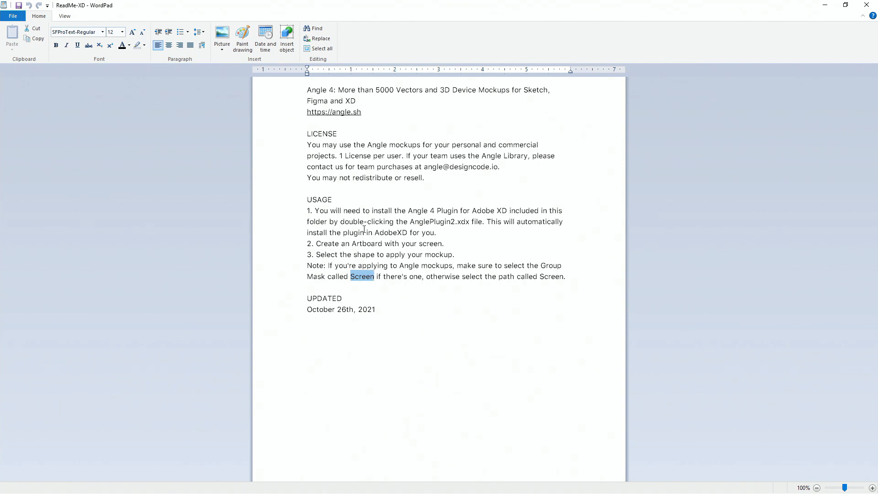
{"action": "mouse_move", "coordinate": [394, 223]}
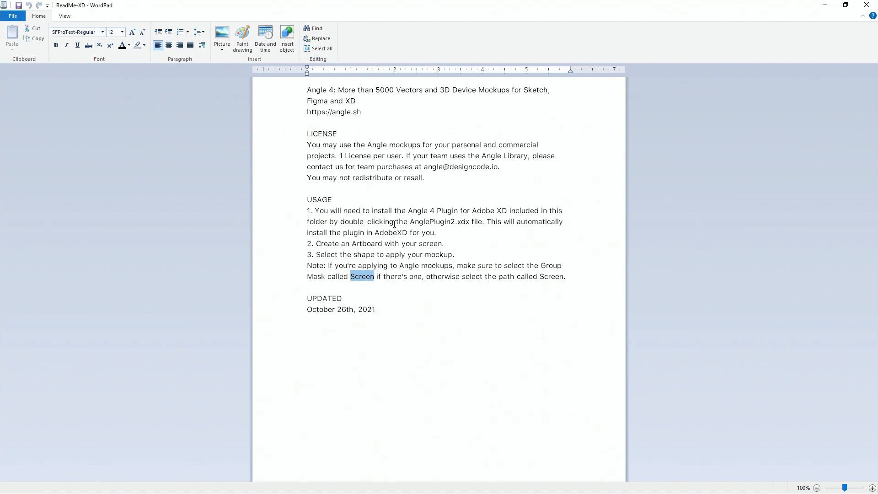
{"action": "mouse_move", "coordinate": [553, 283]}
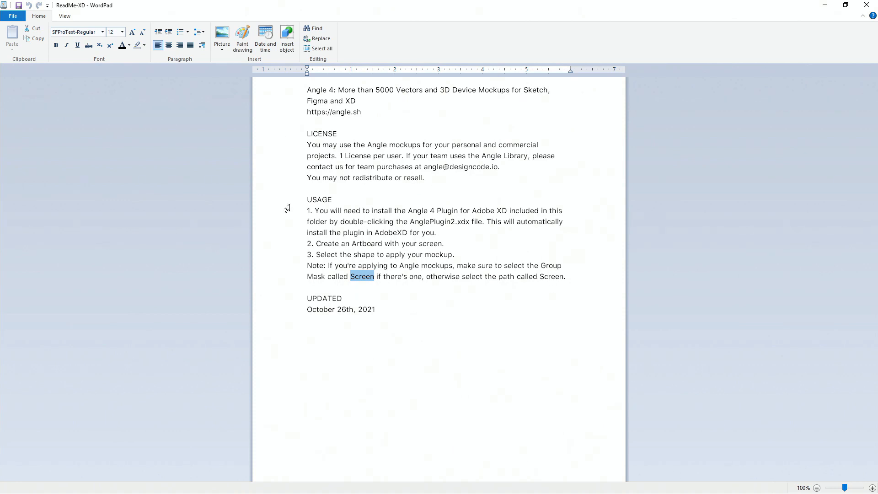
{"action": "mouse_move", "coordinate": [368, 267]}
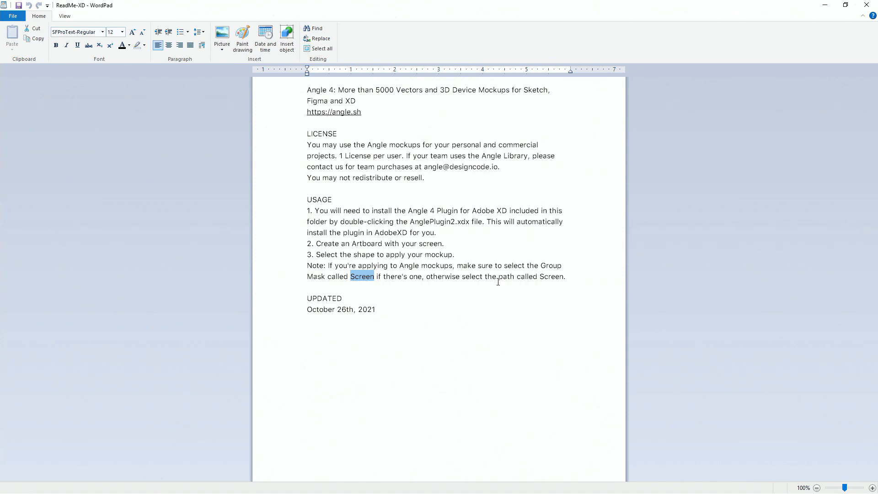
{"action": "double_click", "coordinate": [551, 276]}
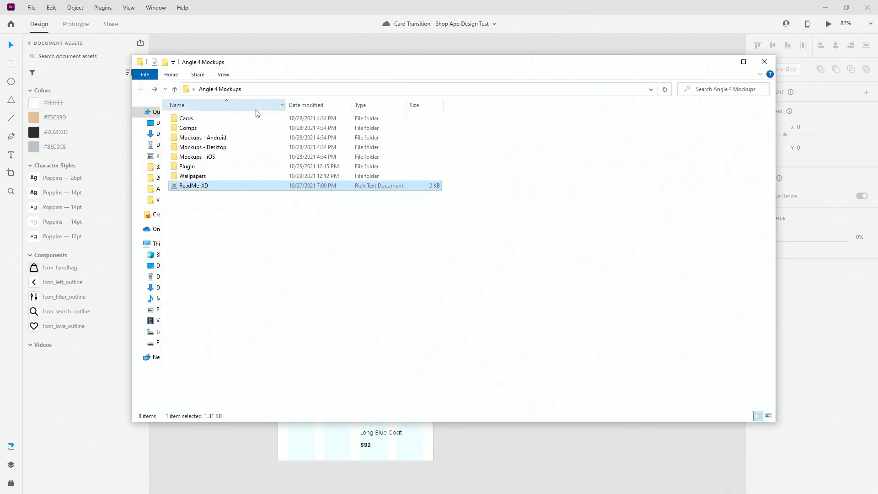
Browse Mockups - Desktop and AirPods Max, then select 12 iPhone 13 in Mockups - iOS
{"action": "double_click", "coordinate": [187, 118]}
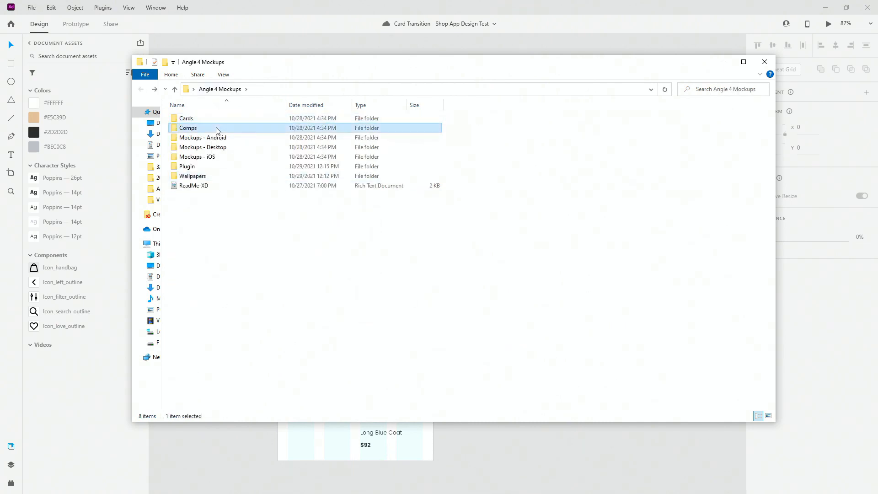
{"action": "double_click", "coordinate": [189, 128]}
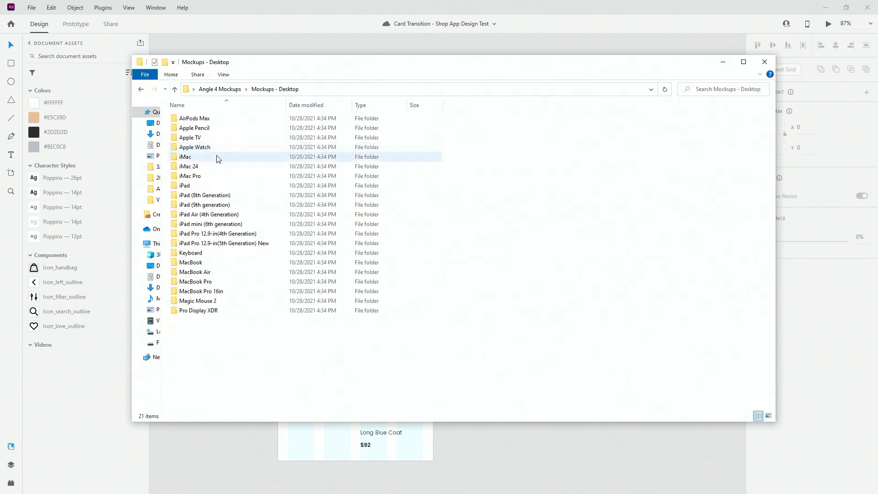
{"action": "double_click", "coordinate": [194, 118]}
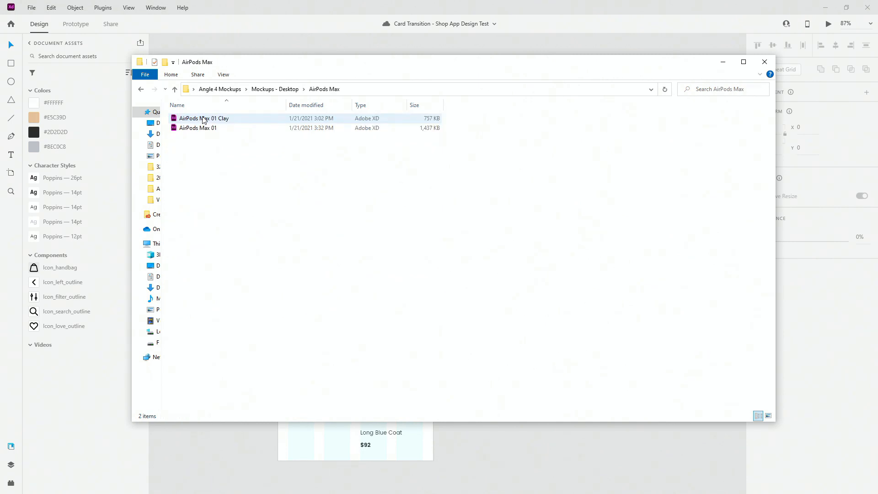
{"action": "mouse_move", "coordinate": [204, 118]}
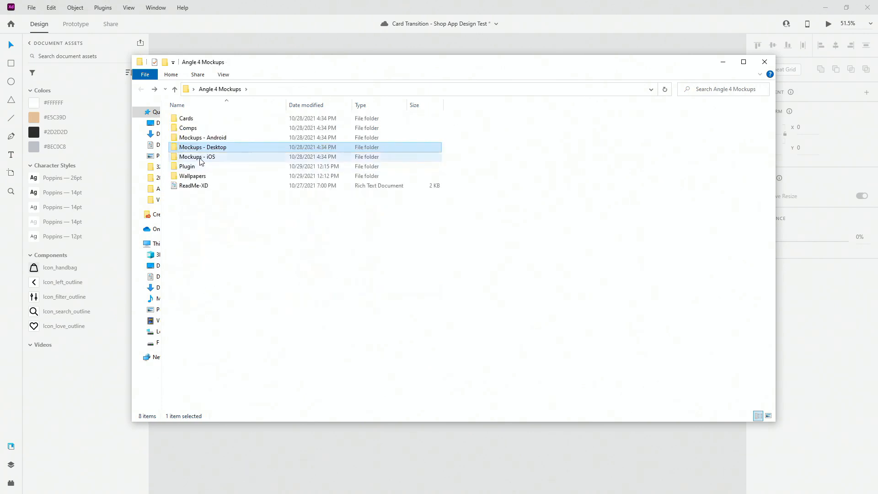
{"action": "double_click", "coordinate": [198, 156]}
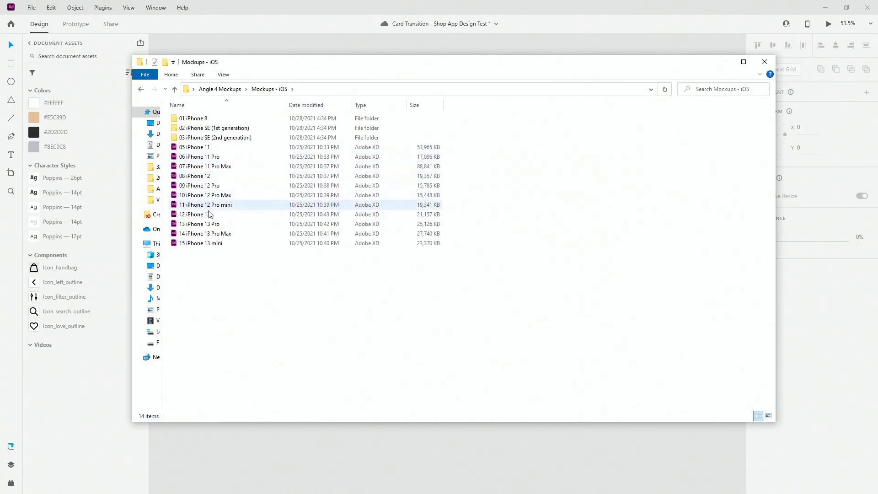
{"action": "left_click", "coordinate": [194, 214]}
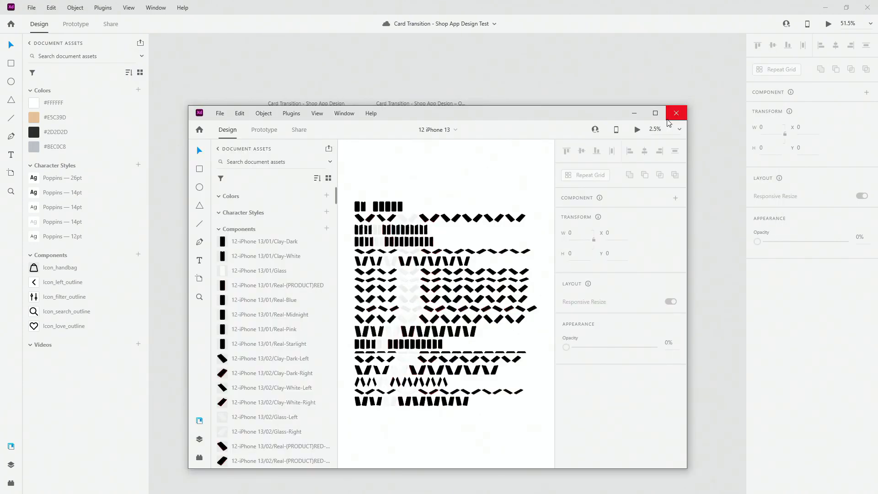
Maximize the 12 iPhone 13 library and select one upright dark iPhone mockup
{"action": "left_click", "coordinate": [676, 113]}
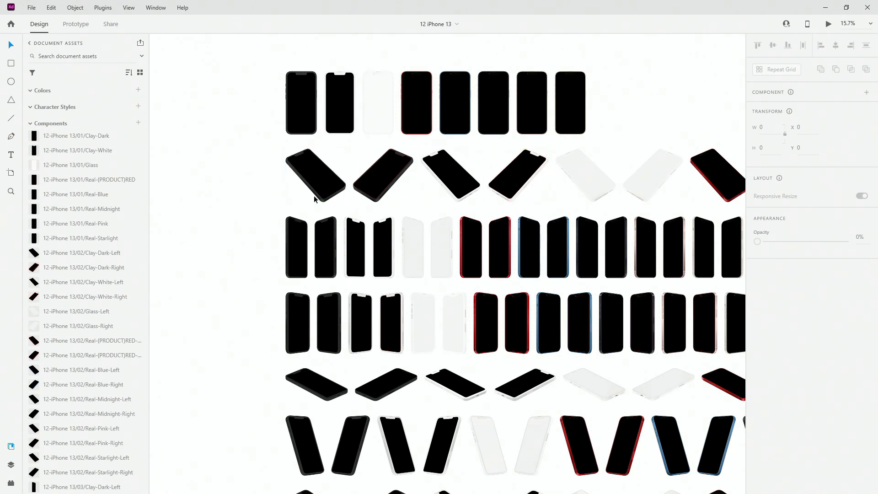
{"action": "scroll", "scroll_direction": "down", "scroll_amount": 3}
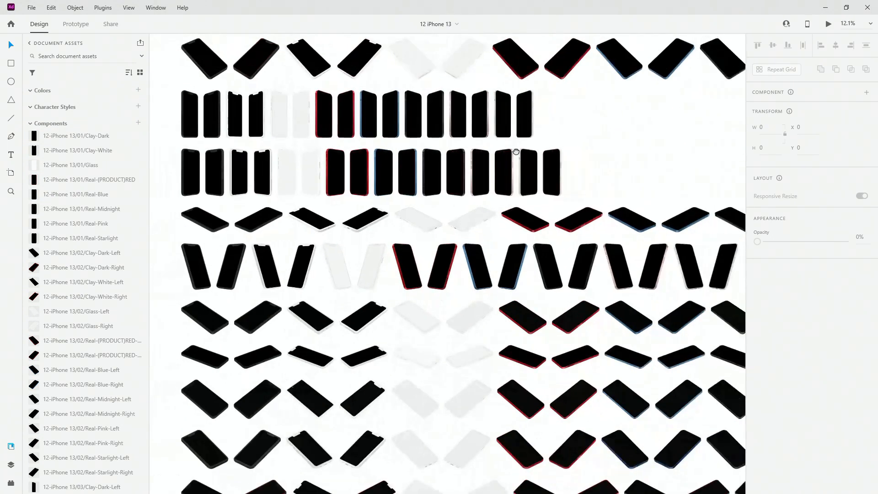
{"action": "scroll", "scroll_direction": "down", "scroll_amount": 3}
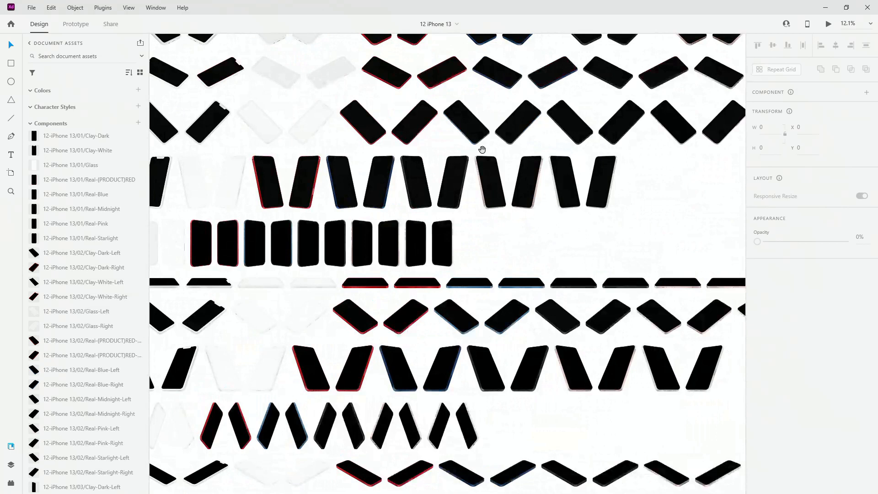
{"action": "scroll", "scroll_direction": "down", "scroll_amount": 3}
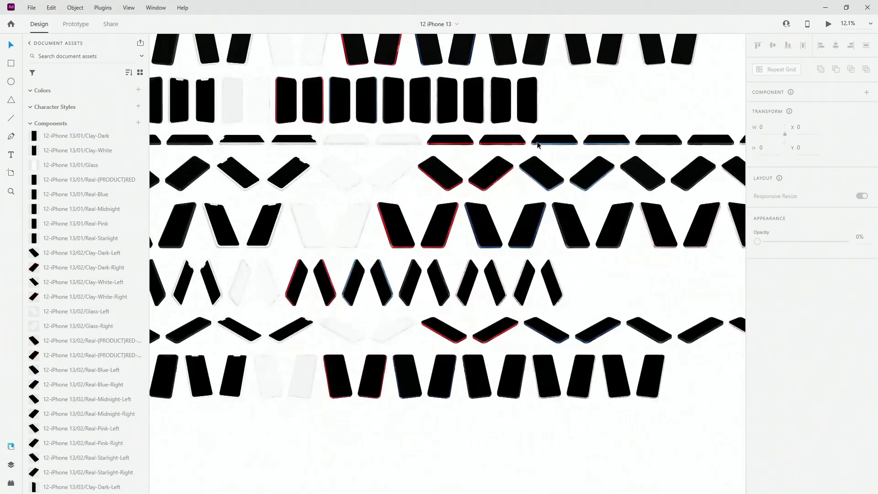
{"action": "scroll", "scroll_direction": "down", "scroll_amount": 3}
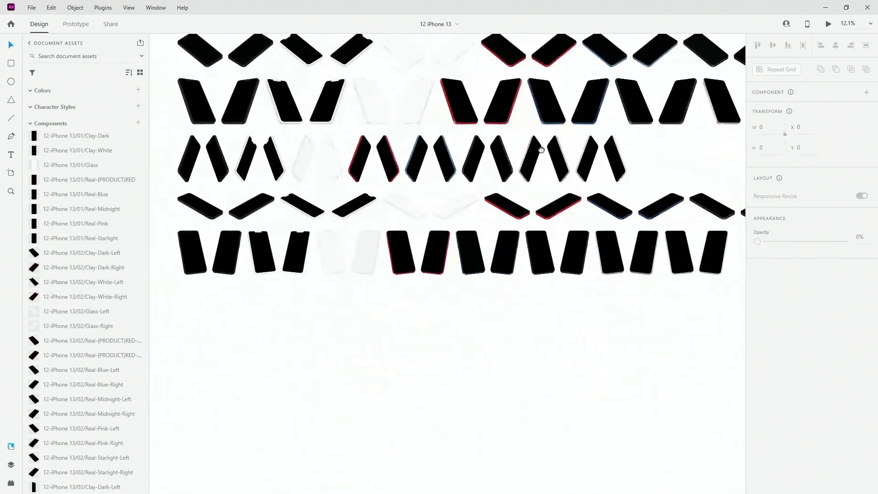
{"action": "scroll", "scroll_direction": "down", "scroll_amount": 3}
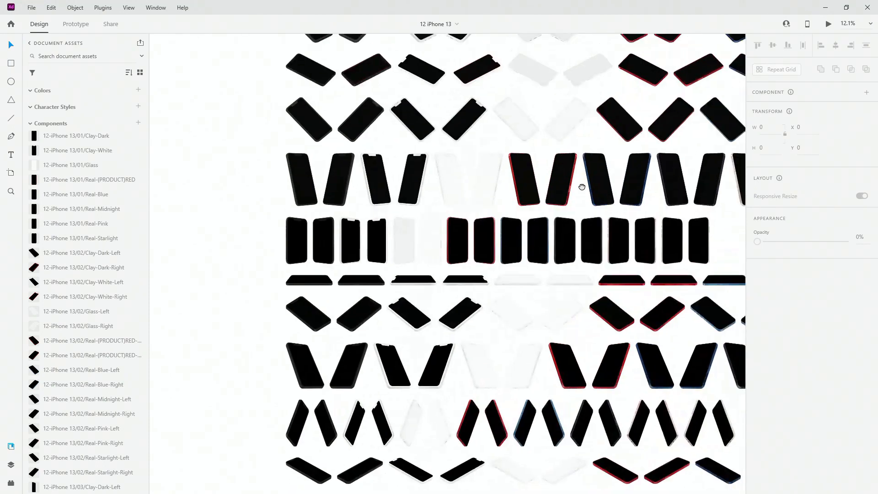
{"action": "scroll", "scroll_direction": "down", "scroll_amount": 3}
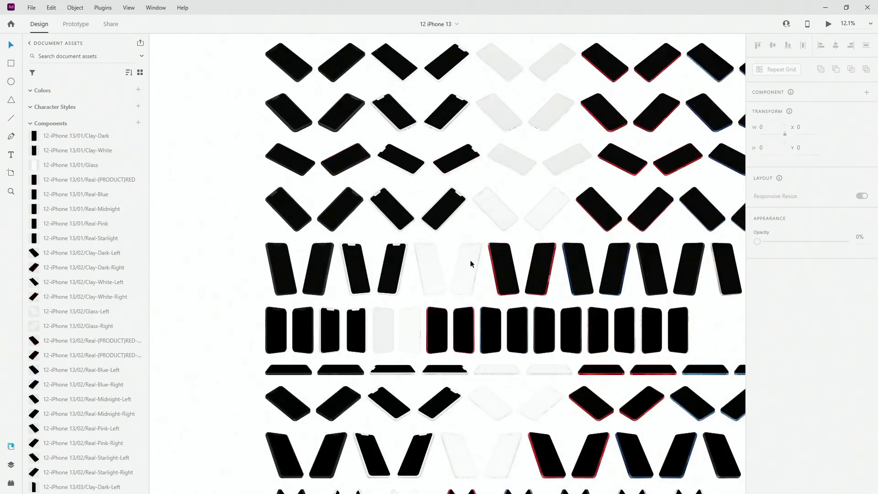
{"action": "left_click", "coordinate": [281, 269]}
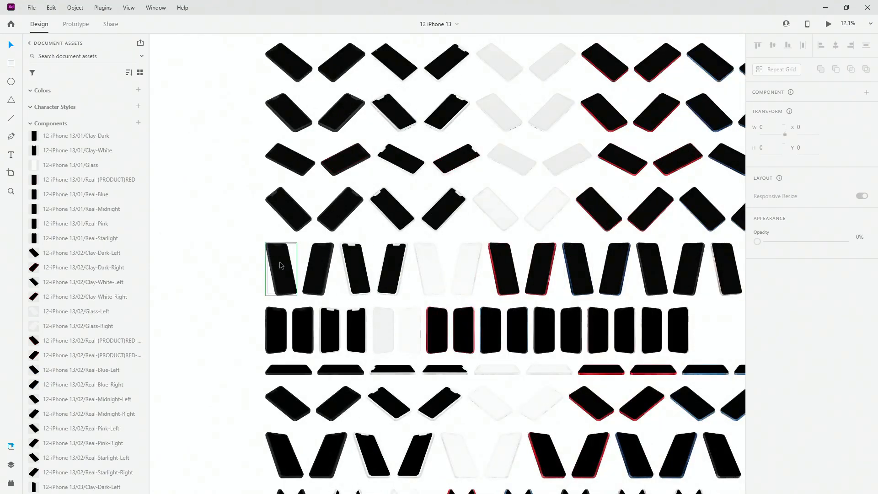
{"action": "left_click", "coordinate": [280, 269]}
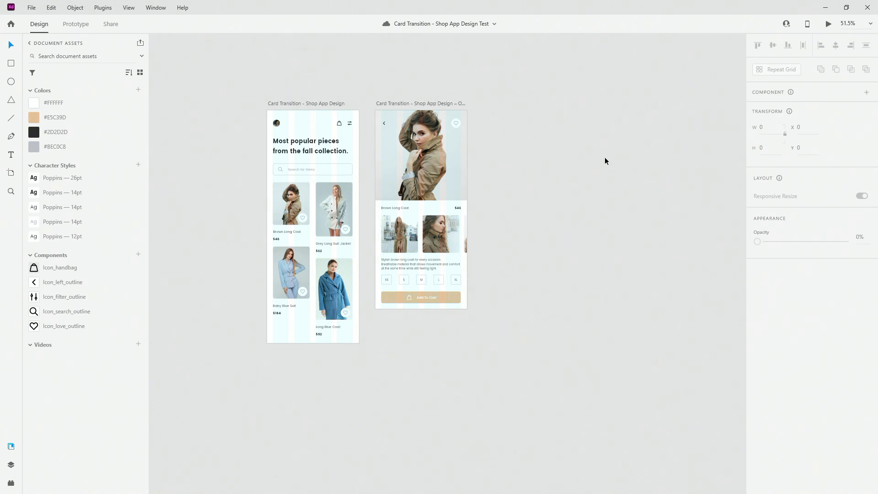
{"action": "mouse_move", "coordinate": [605, 158]}
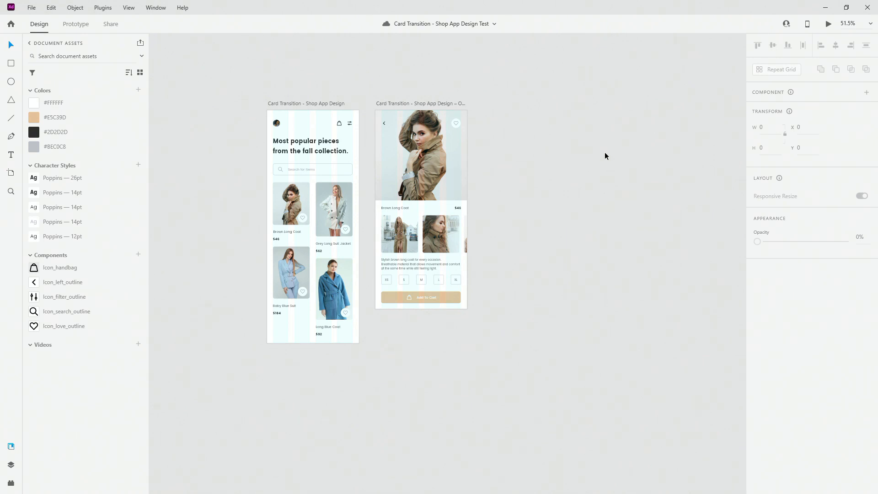
{"action": "mouse_move", "coordinate": [625, 199]}
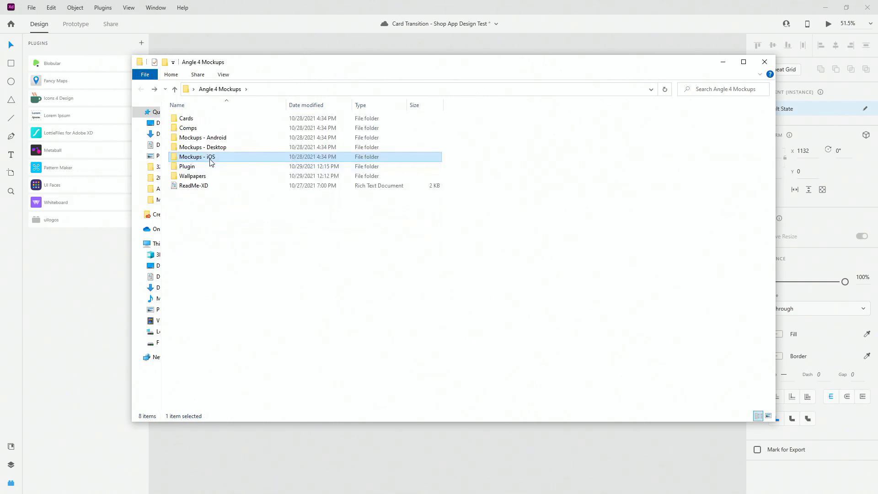
Read the Plugin folder's ReadMe-XD usage notes and enter the Angle Plugin 2 for AdobeXD folder
{"action": "double_click", "coordinate": [187, 166]}
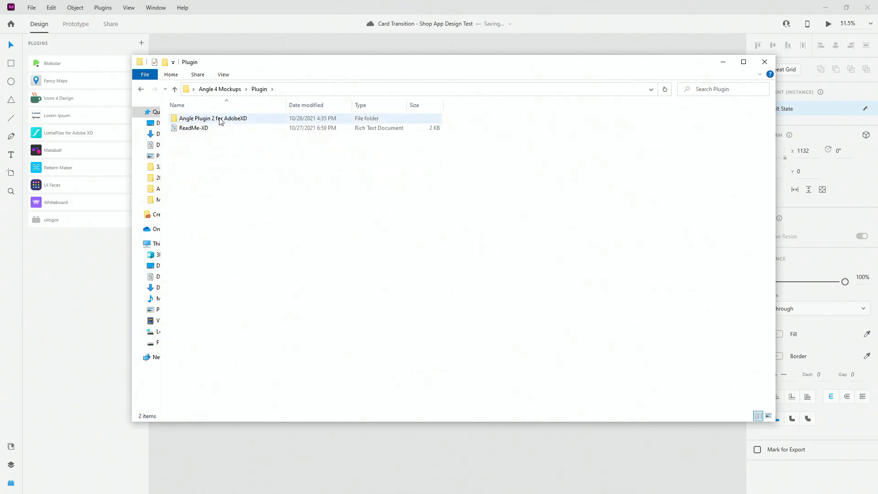
{"action": "mouse_move", "coordinate": [235, 121]}
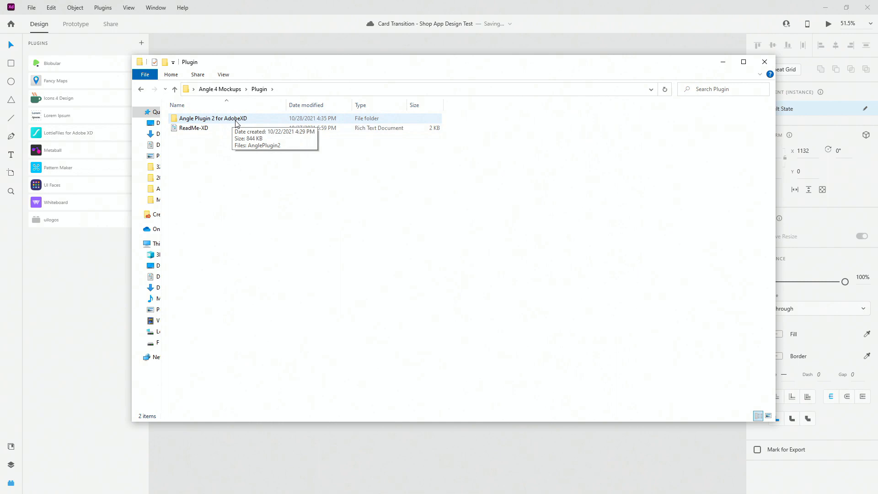
{"action": "left_click", "coordinate": [193, 128]}
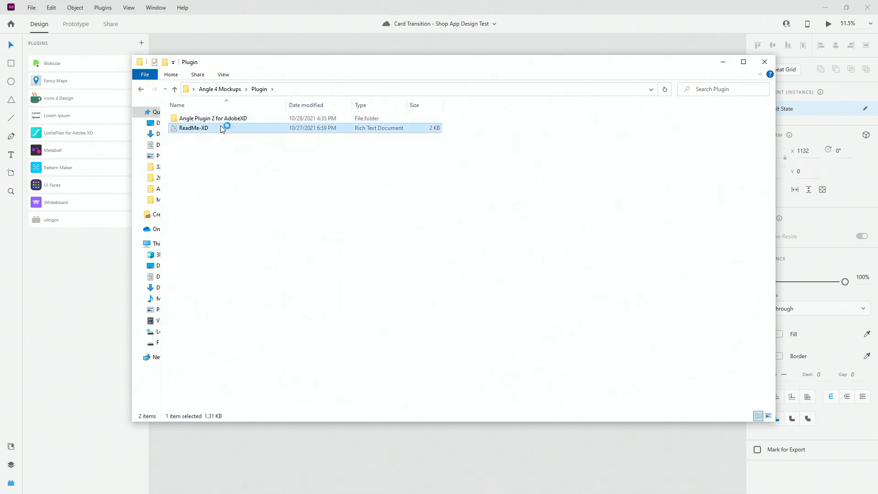
{"action": "double_click", "coordinate": [193, 128]}
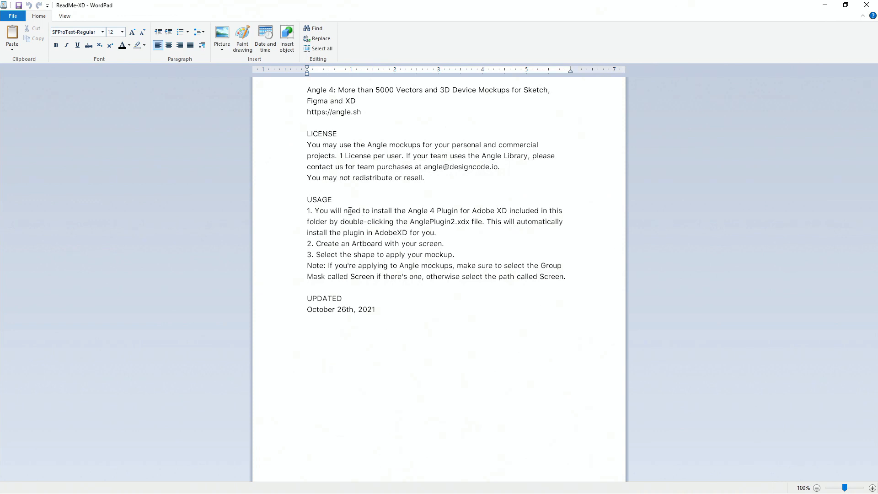
{"action": "left_click_drag", "start_coordinate": [343, 211], "coordinate": [340, 221]}
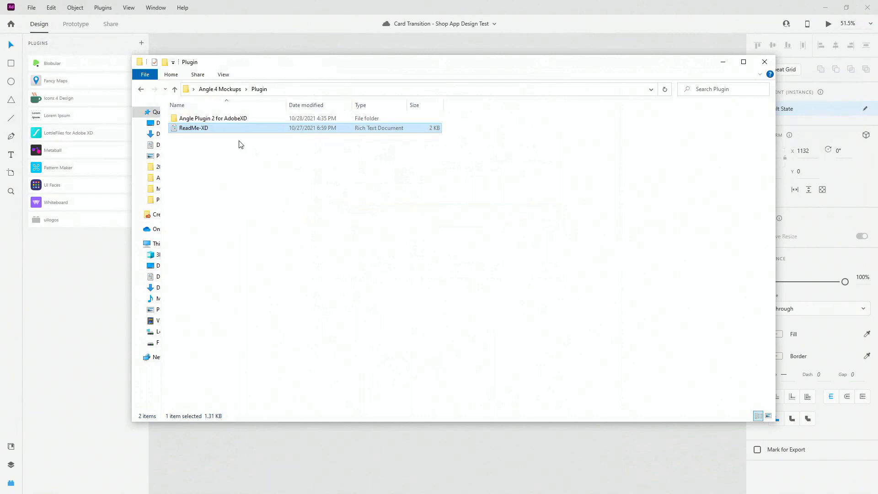
{"action": "double_click", "coordinate": [213, 118]}
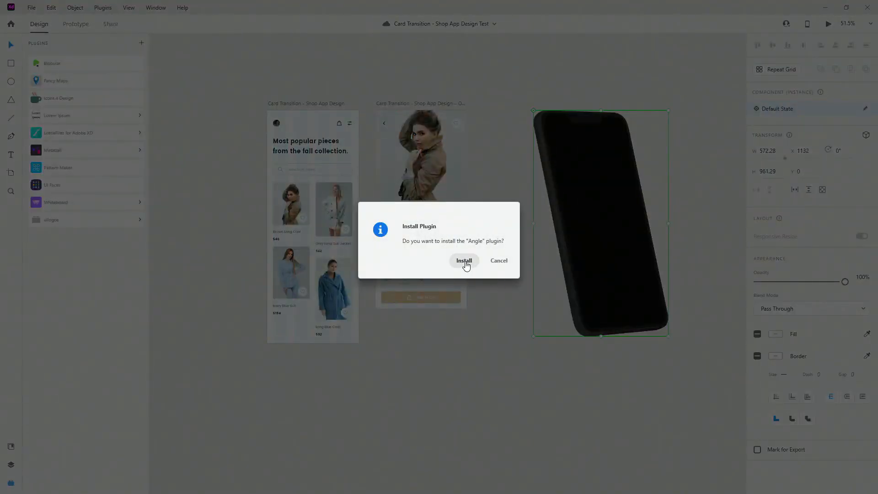
Confirm the Angle plugin install and dismiss the installed message
{"action": "left_click", "coordinate": [465, 261]}
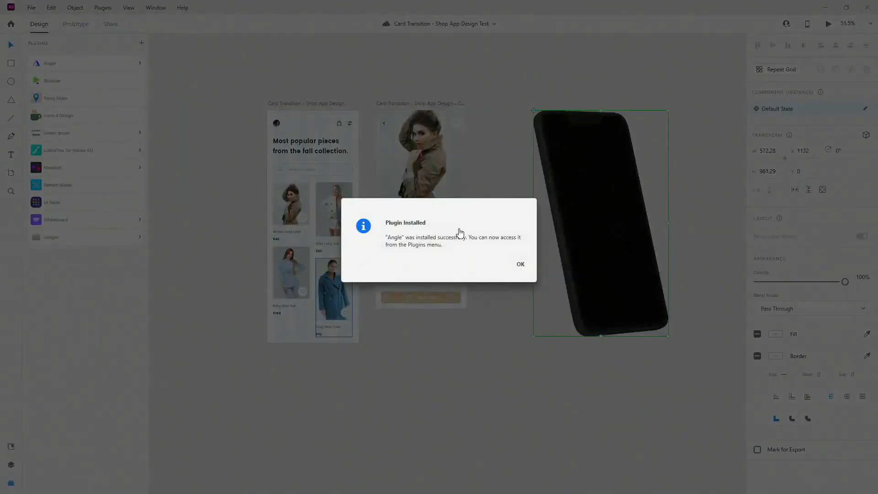
{"action": "left_click", "coordinate": [520, 264]}
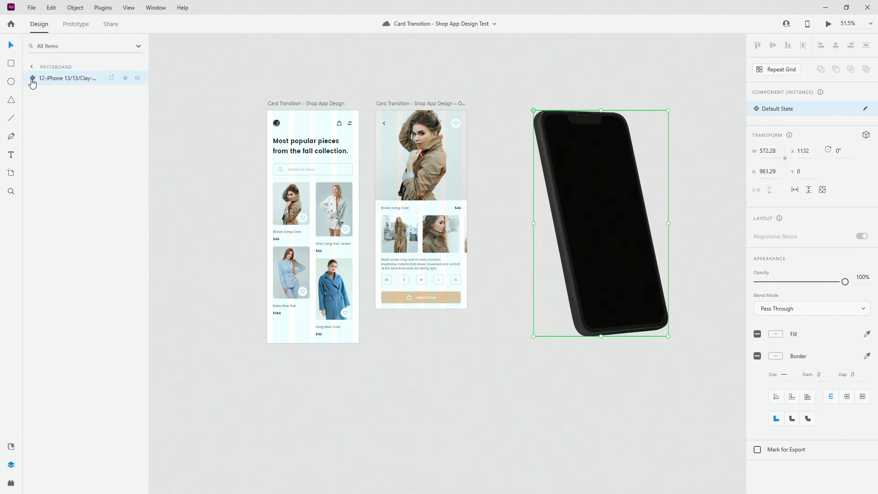
Select the mockup's Screen group in Layers and bring up the Angle mockup options
{"action": "left_click", "coordinate": [32, 78]}
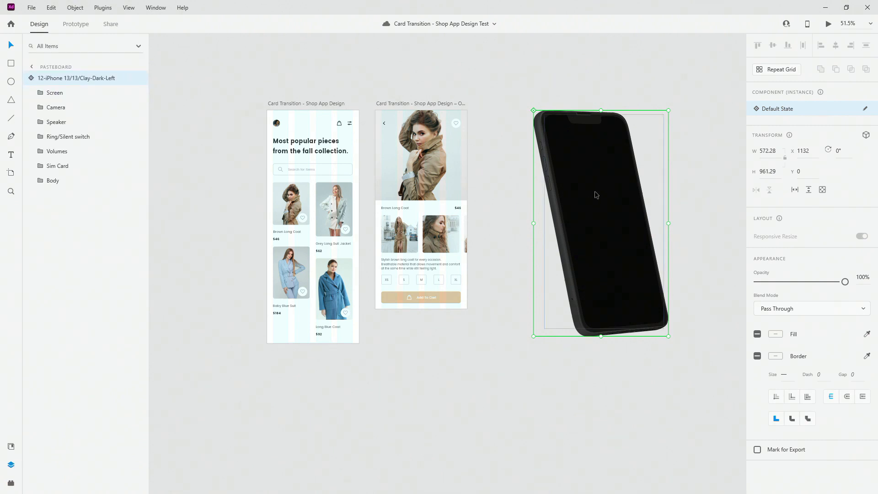
{"action": "left_click", "coordinate": [55, 92]}
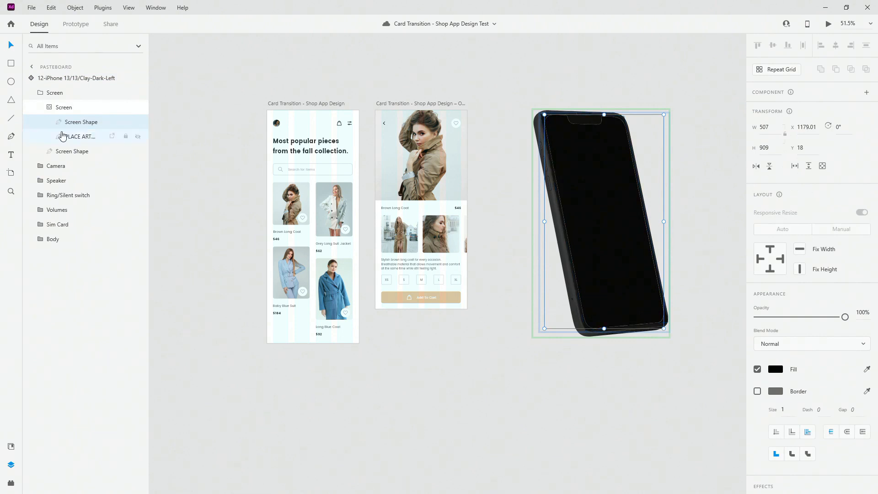
{"action": "mouse_move", "coordinate": [82, 134]}
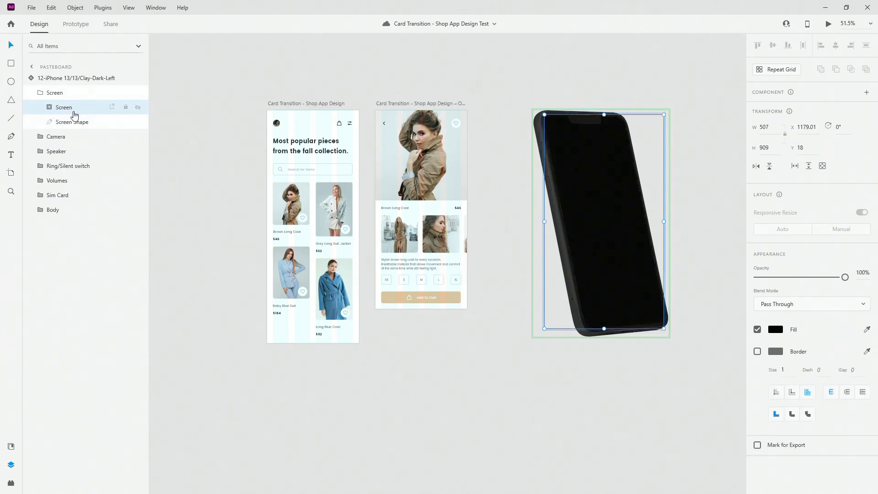
{"action": "mouse_move", "coordinate": [77, 108]}
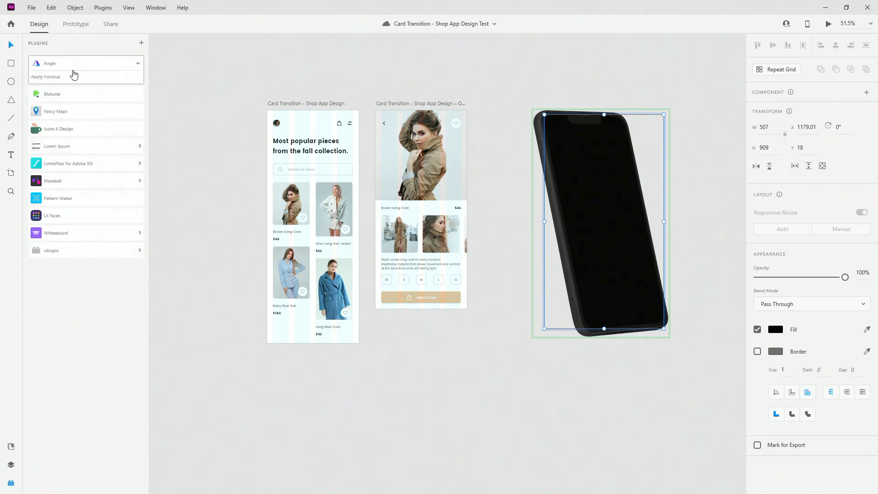
{"action": "left_click", "coordinate": [46, 76]}
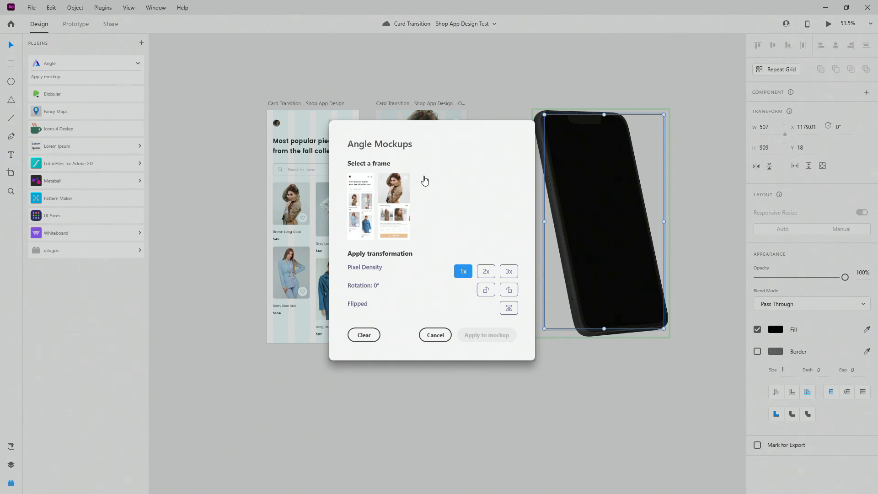
{"action": "mouse_move", "coordinate": [404, 198]}
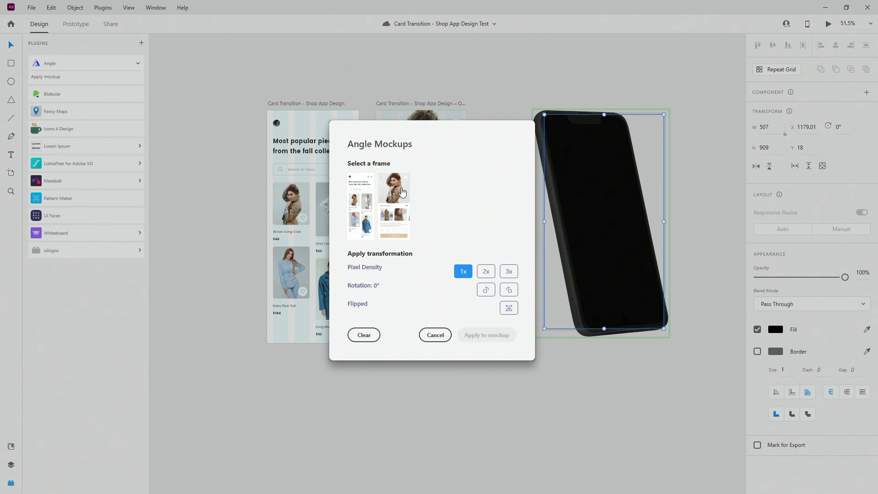
{"action": "mouse_move", "coordinate": [374, 163]}
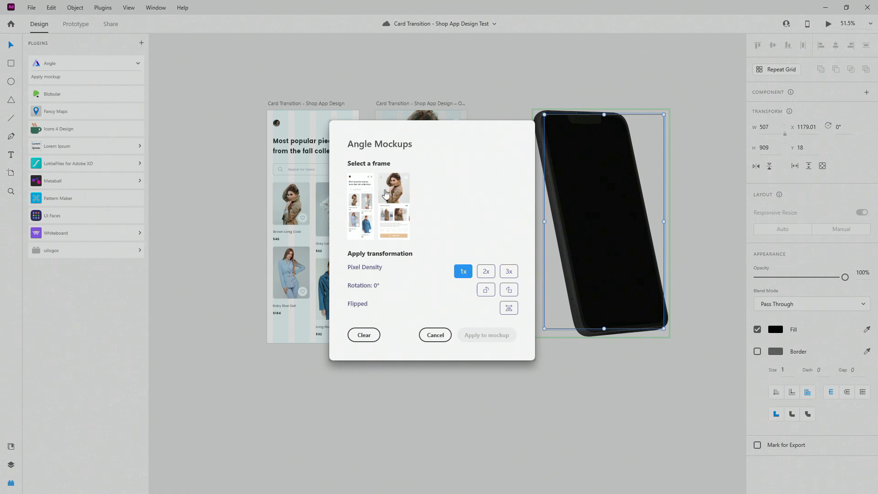
{"action": "mouse_move", "coordinate": [403, 233]}
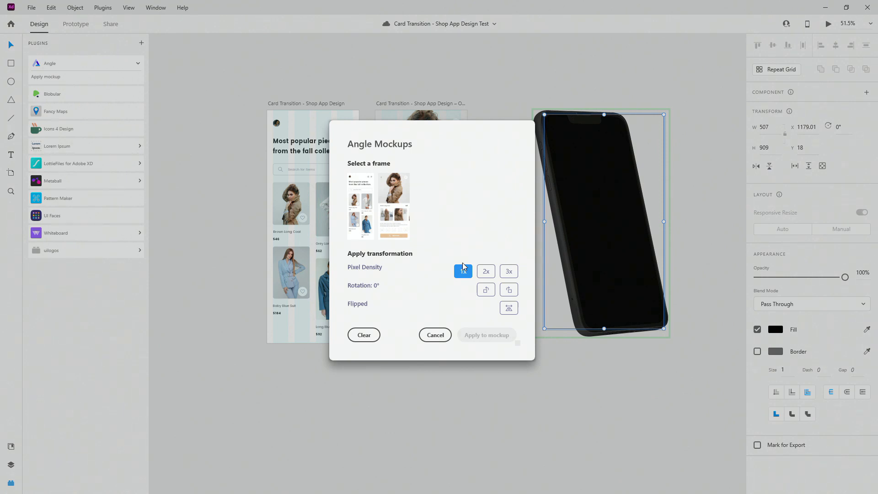
{"action": "left_click", "coordinate": [393, 206]}
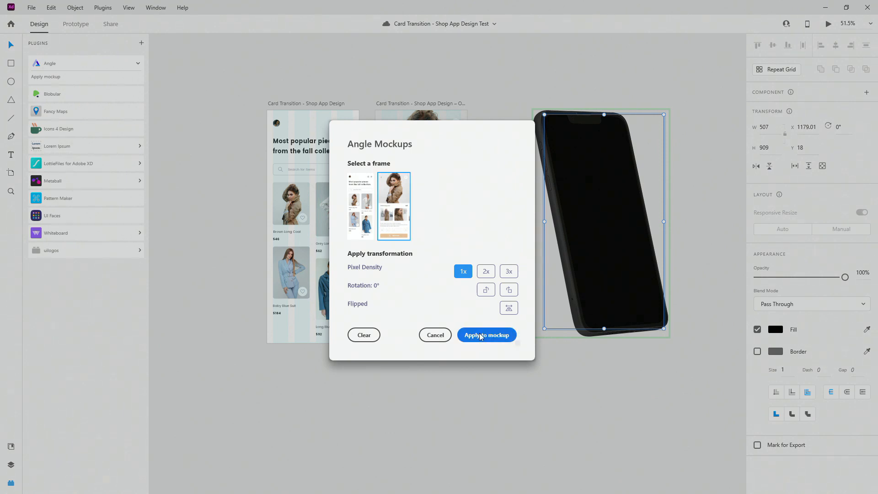
{"action": "left_click", "coordinate": [485, 335]}
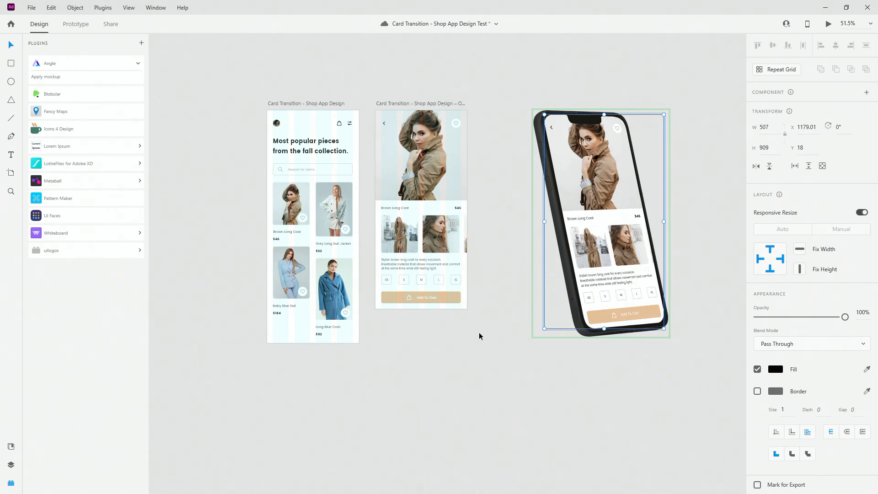
{"action": "mouse_move", "coordinate": [580, 478]}
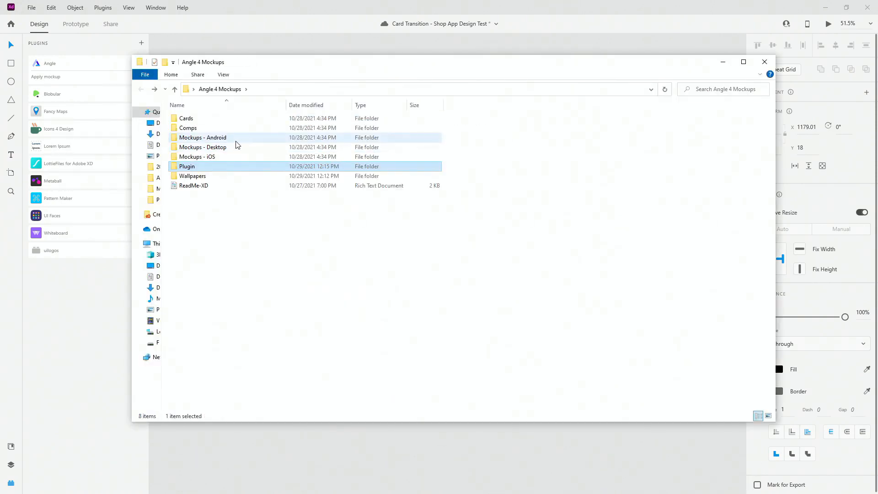
Look inside Mockups - Desktop at the Pro Display XDR folder and return to Angle 4 Mockups
{"action": "left_click", "coordinate": [203, 146]}
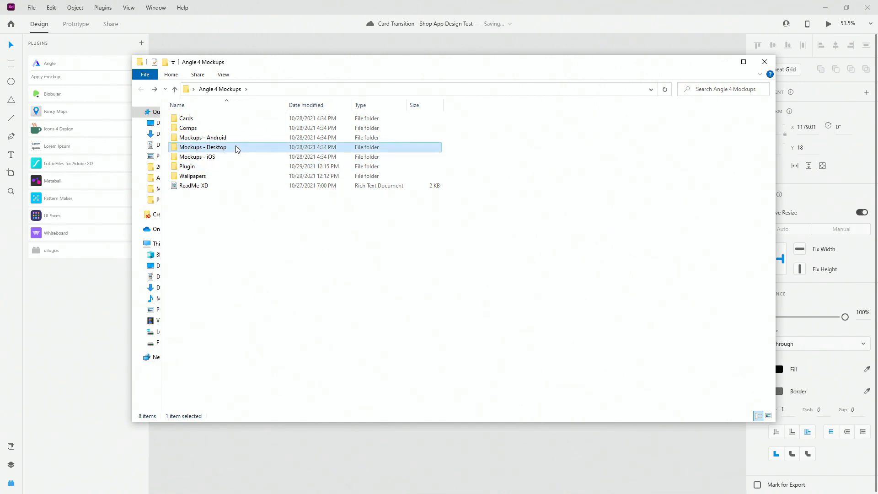
{"action": "double_click", "coordinate": [203, 146]}
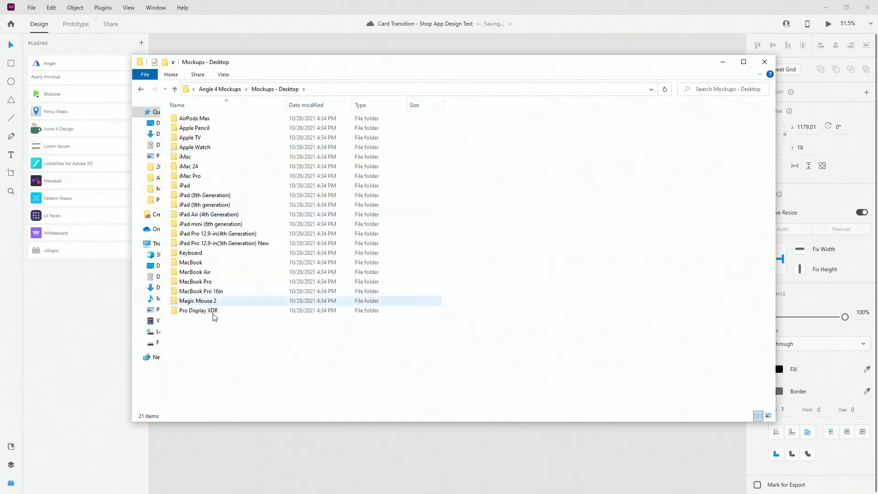
{"action": "left_click", "coordinate": [198, 310]}
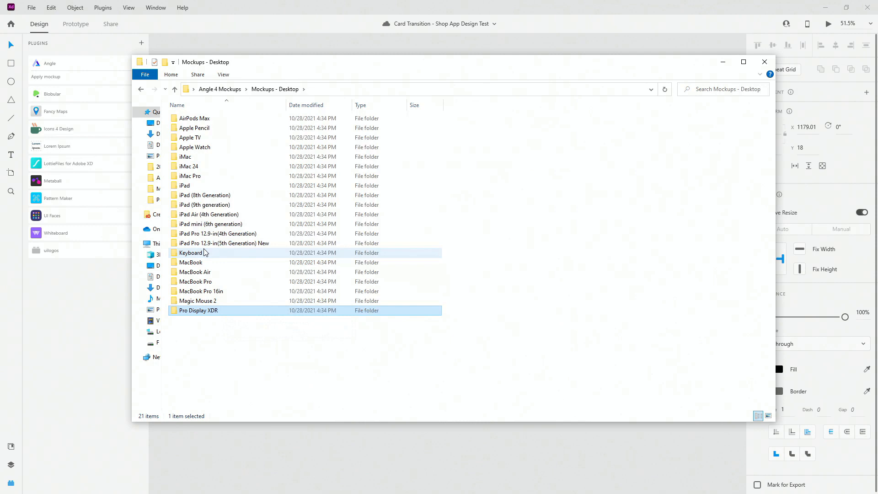
{"action": "mouse_move", "coordinate": [210, 252]}
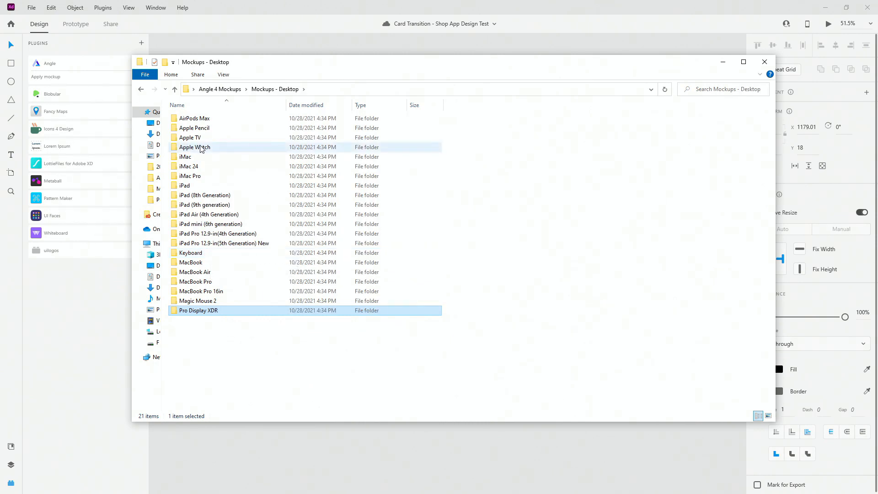
{"action": "mouse_move", "coordinate": [202, 146]}
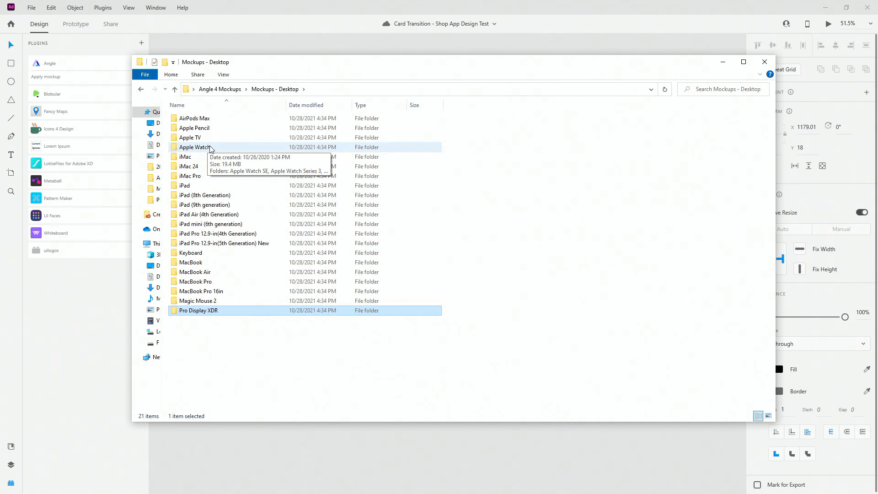
{"action": "left_click", "coordinate": [141, 88]}
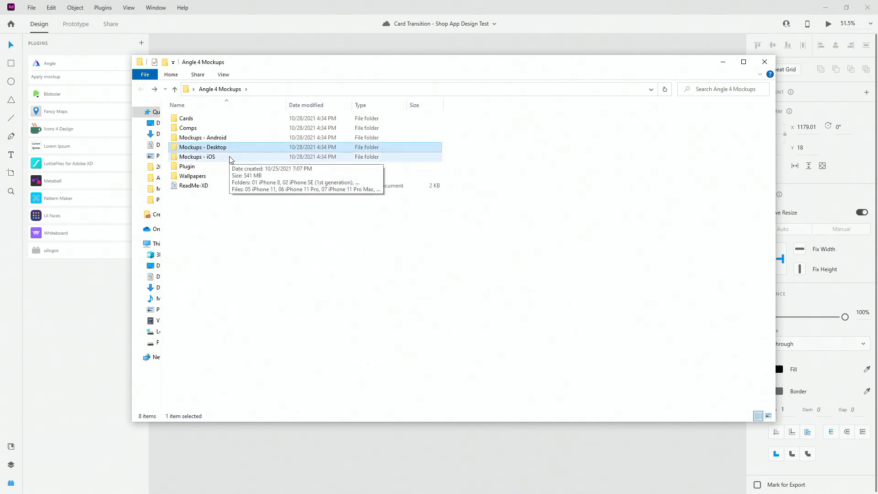
Browse Wallpapers > 3D, then pick the Background 1 image in the Blur folder
{"action": "double_click", "coordinate": [192, 176]}
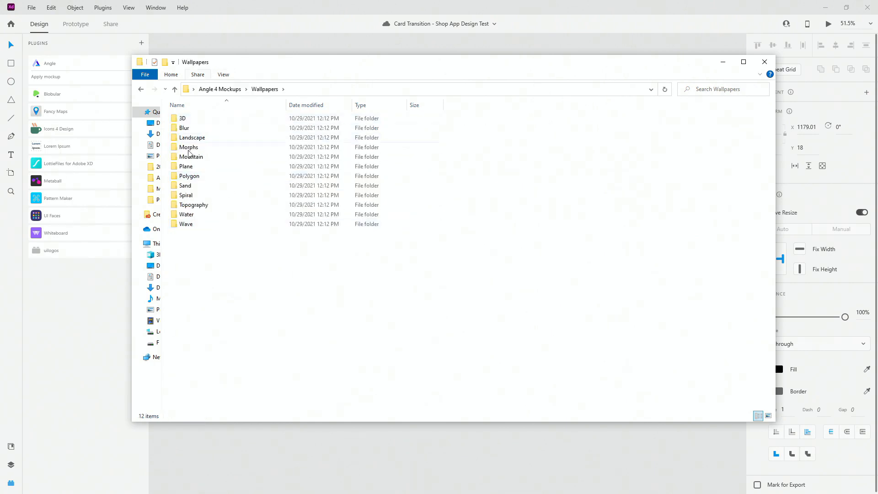
{"action": "double_click", "coordinate": [182, 118]}
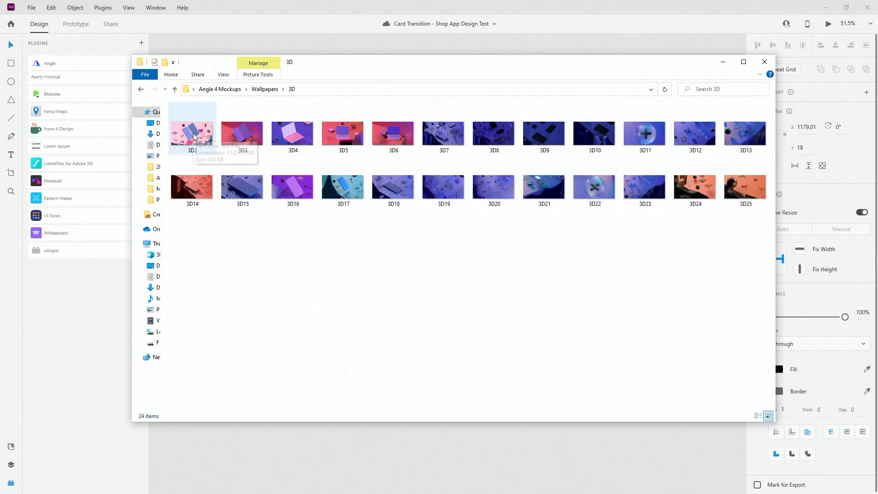
{"action": "left_click", "coordinate": [192, 133]}
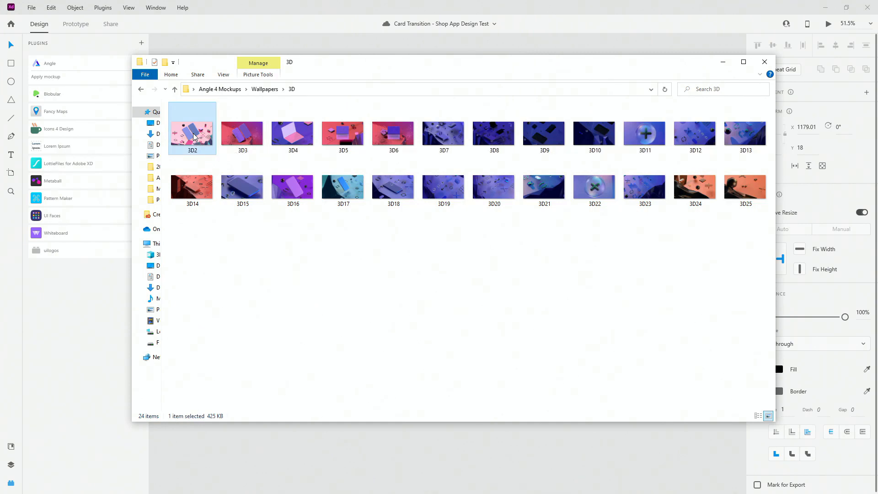
{"action": "mouse_move", "coordinate": [194, 138]}
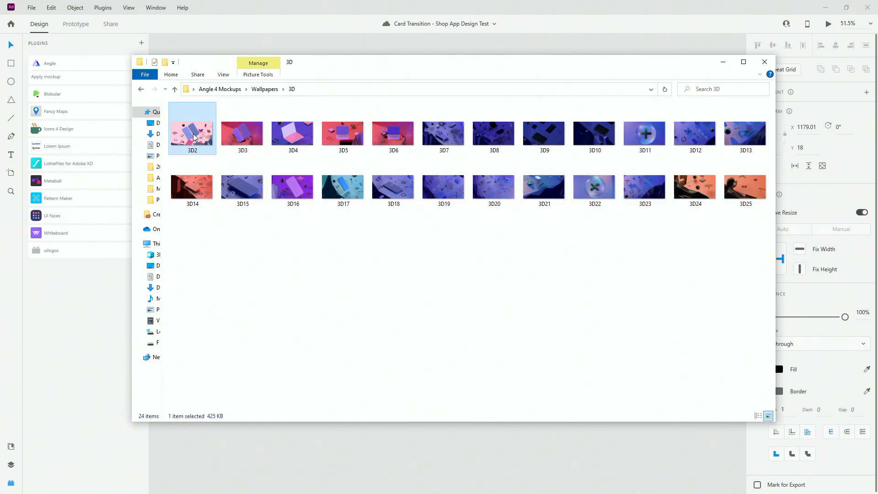
{"action": "mouse_move", "coordinate": [216, 421]}
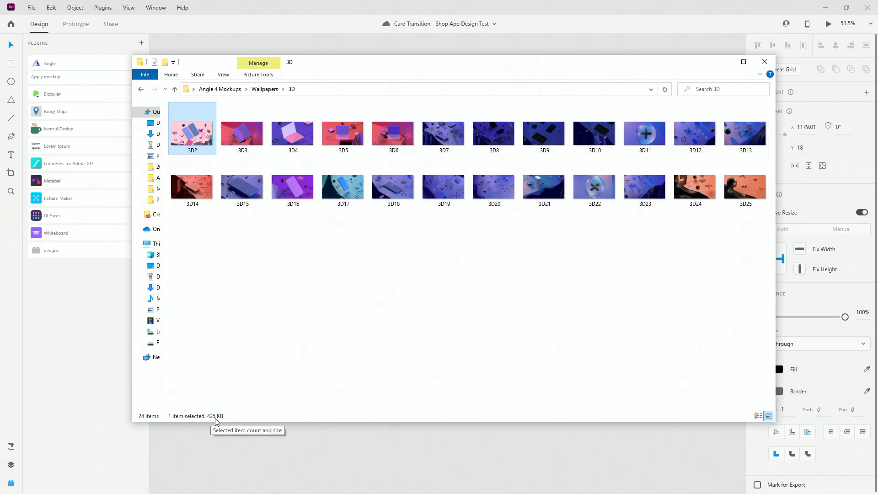
{"action": "mouse_move", "coordinate": [338, 288]}
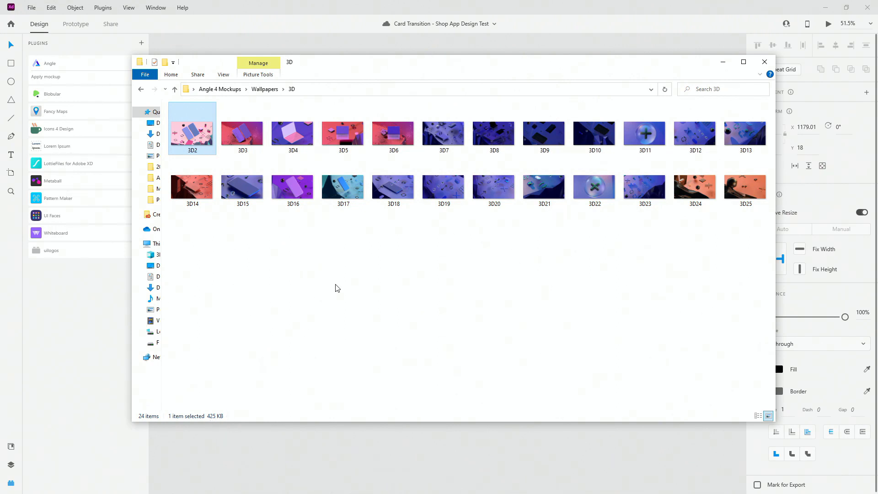
{"action": "left_click_drag", "start_coordinate": [443, 61], "coordinate": [442, 89]}
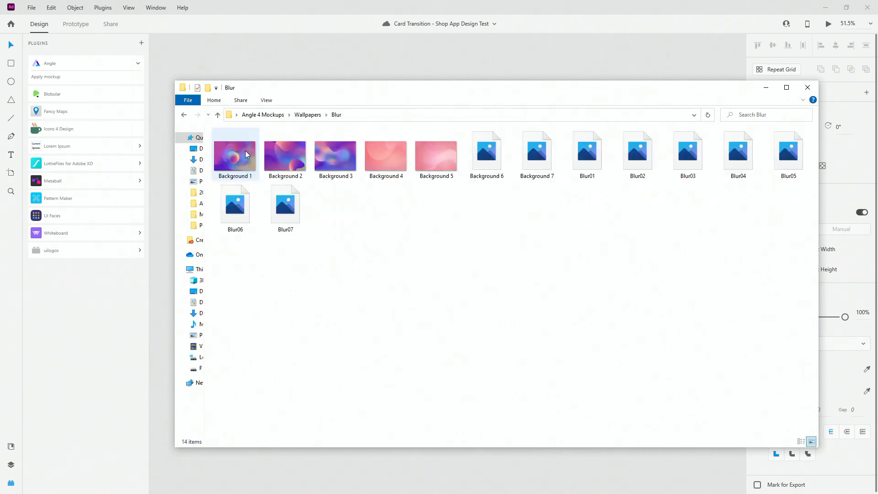
{"action": "left_click", "coordinate": [435, 157]}
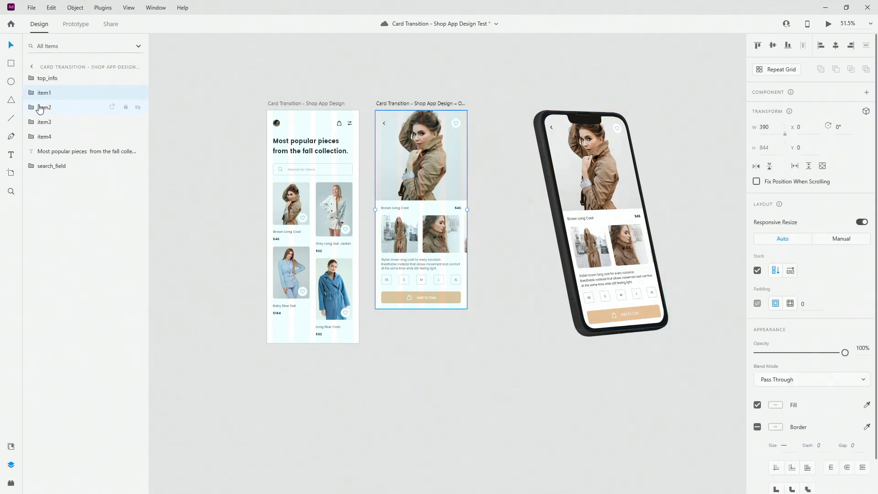
Place the Background 1 blur wallpaper behind the product-screen artboard content
{"action": "left_click", "coordinate": [52, 165]}
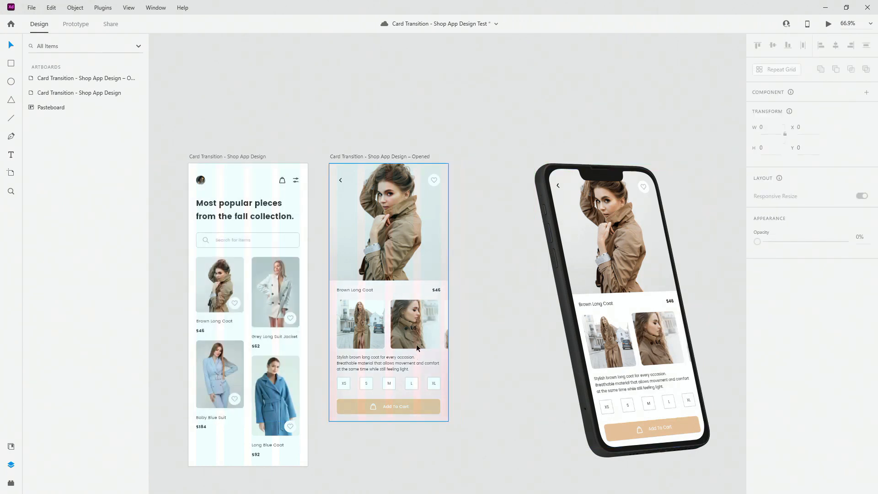
{"action": "mouse_move", "coordinate": [413, 270]}
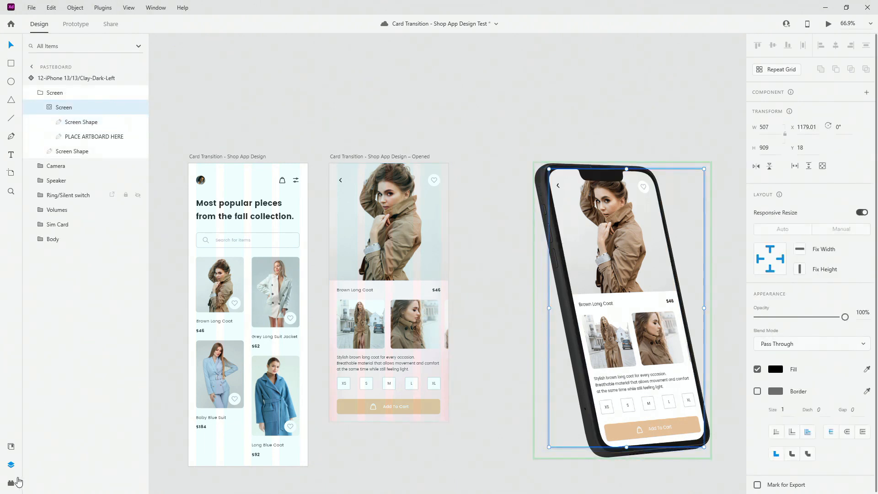
Apply the product artboard with the blurred background onto the angled phone mockup via Angle
{"action": "left_click", "coordinate": [46, 77]}
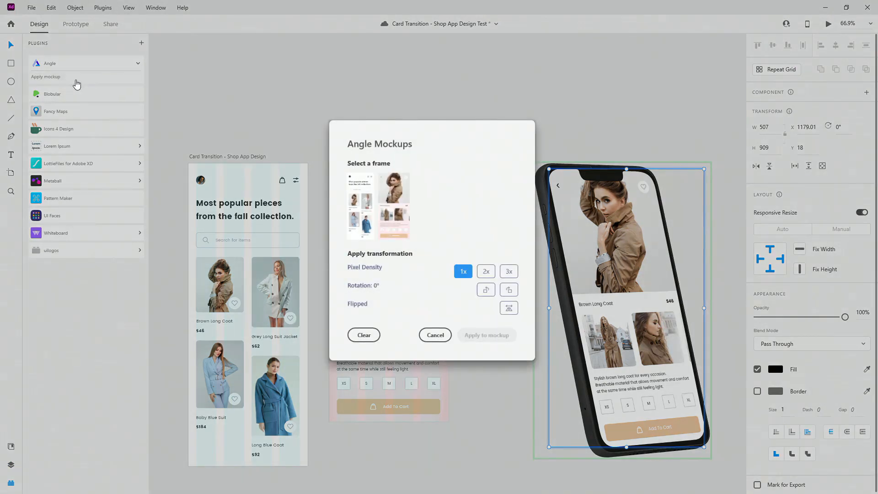
{"action": "left_click", "coordinate": [394, 206]}
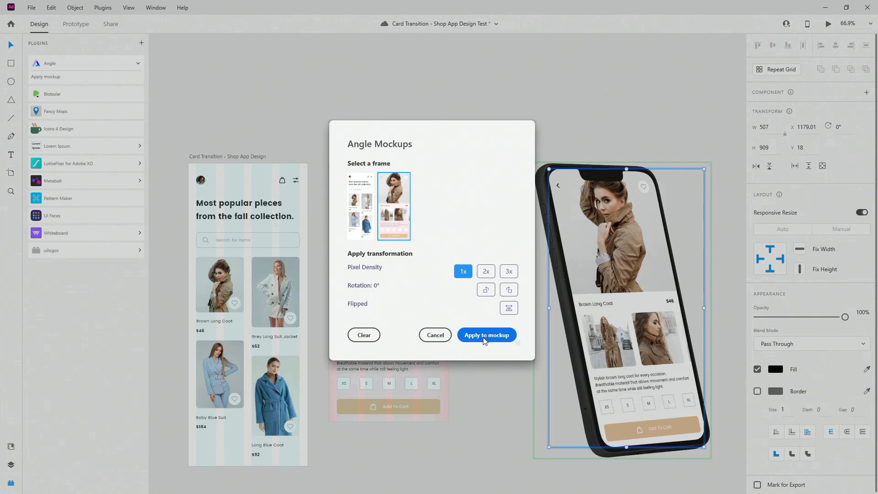
{"action": "left_click", "coordinate": [486, 335]}
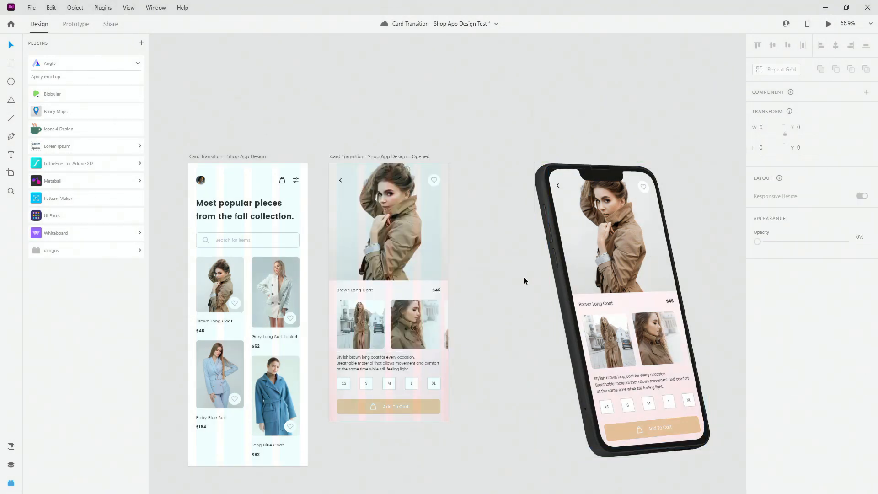
{"action": "left_click", "coordinate": [620, 308]}
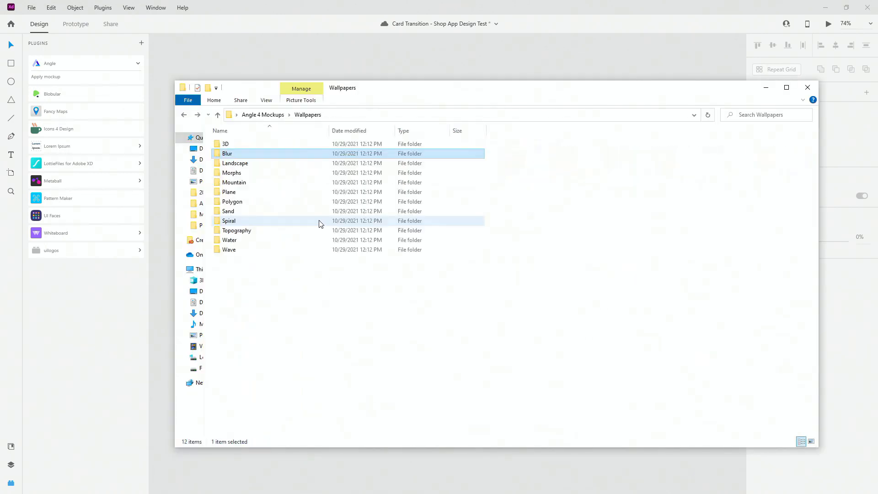
Return from Wallpapers to the Angle 4 Mockups root folder in File Explorer
{"action": "left_click", "coordinate": [217, 115]}
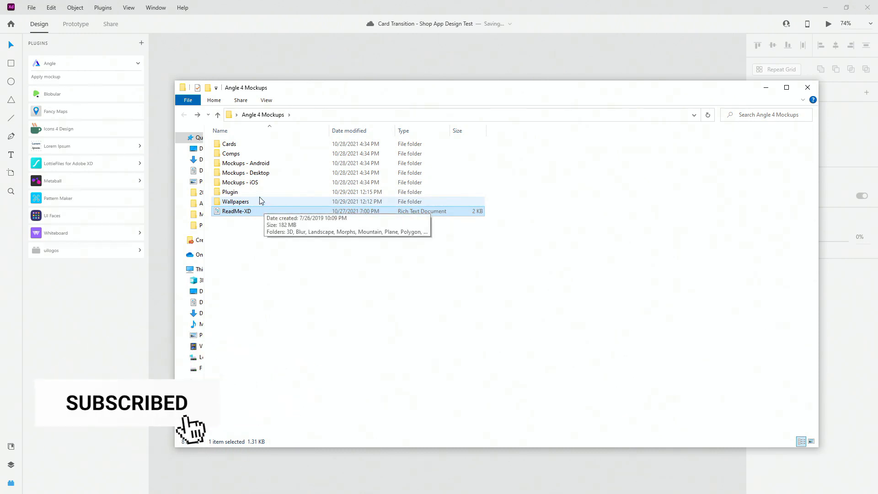
{"action": "double_click", "coordinate": [230, 191]}
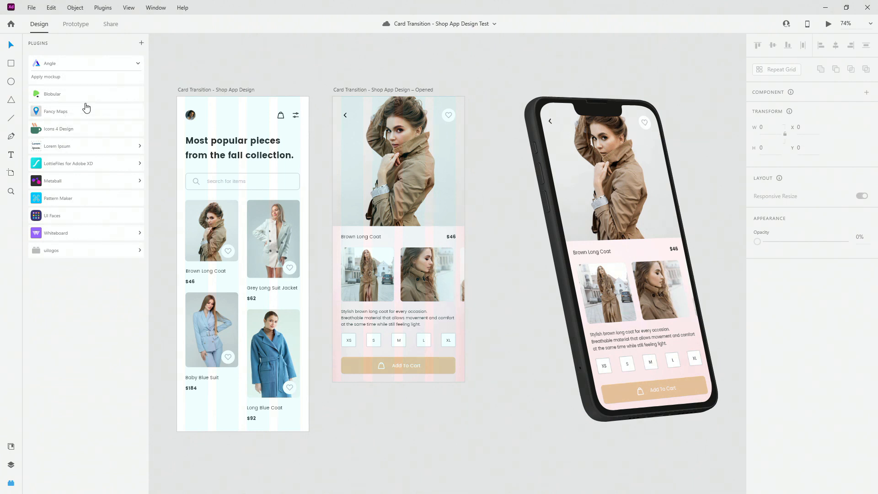
{"action": "mouse_move", "coordinate": [141, 43]}
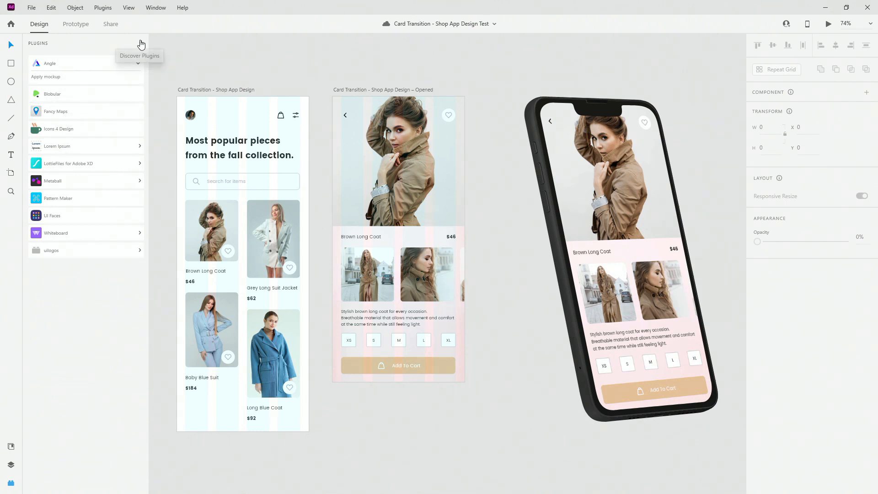
{"action": "mouse_move", "coordinate": [538, 247]}
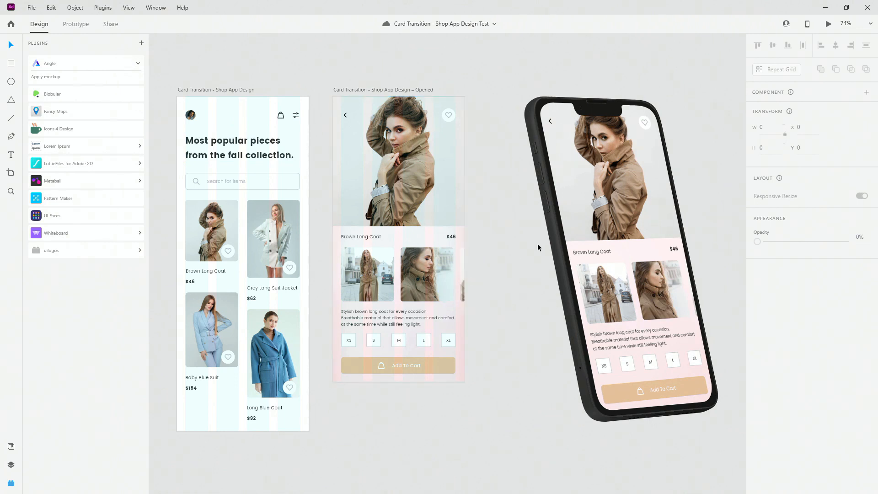